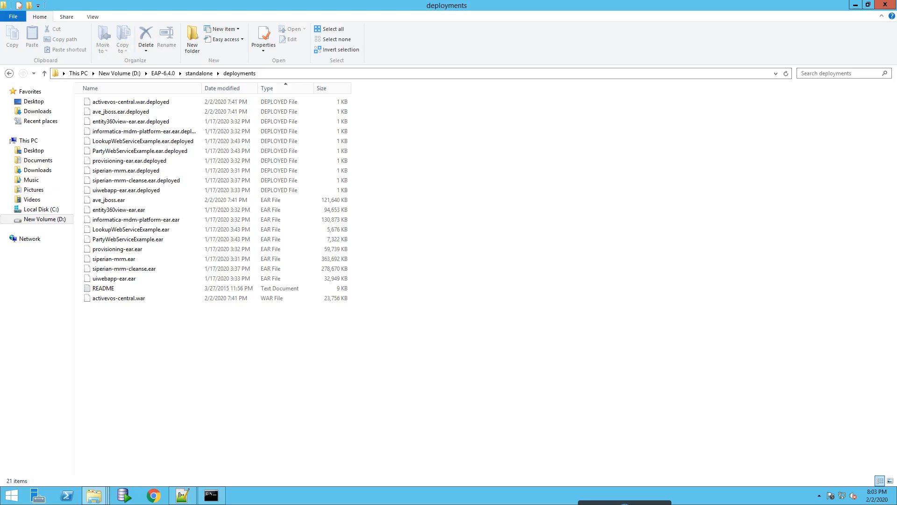
pyautogui.moveTo(180, 281)
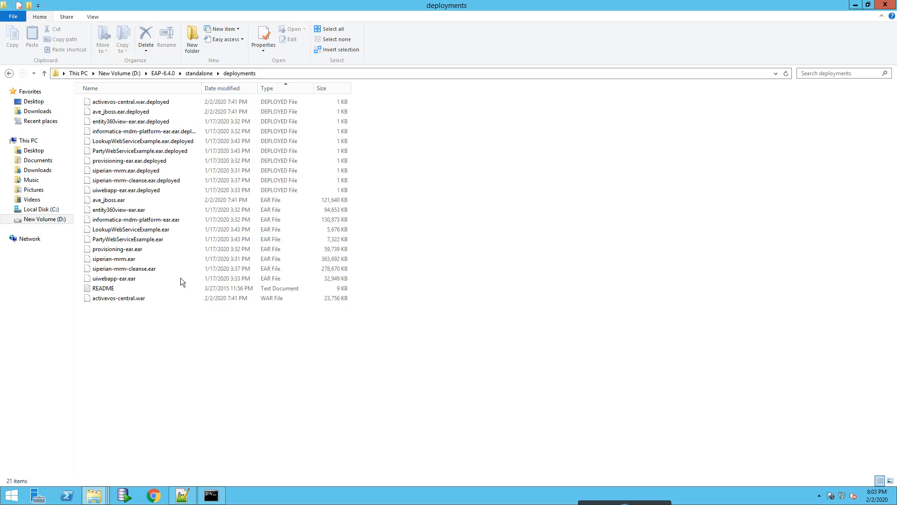
pyautogui.moveTo(240, 104)
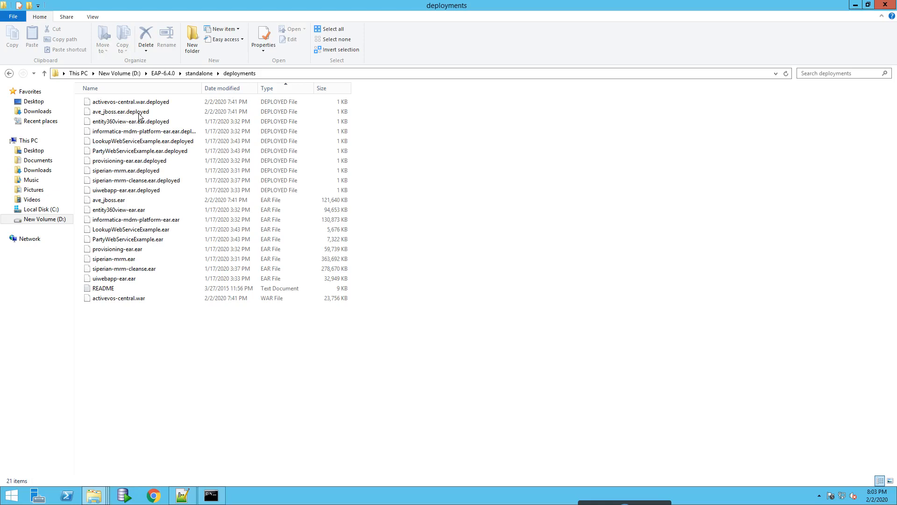
# Step: Stop the running JBoss EAP standalone server from its console, answering Y to terminate the batch job
pyautogui.click(130, 101)
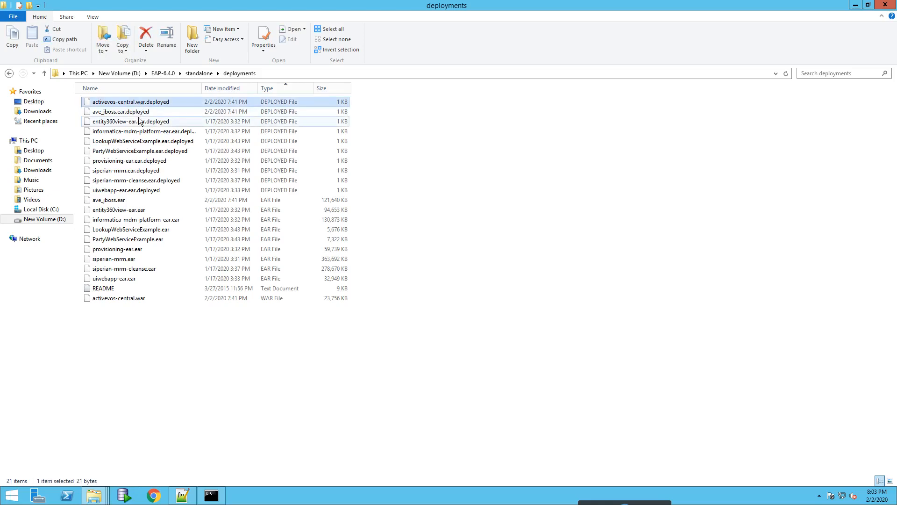
pyautogui.click(121, 111)
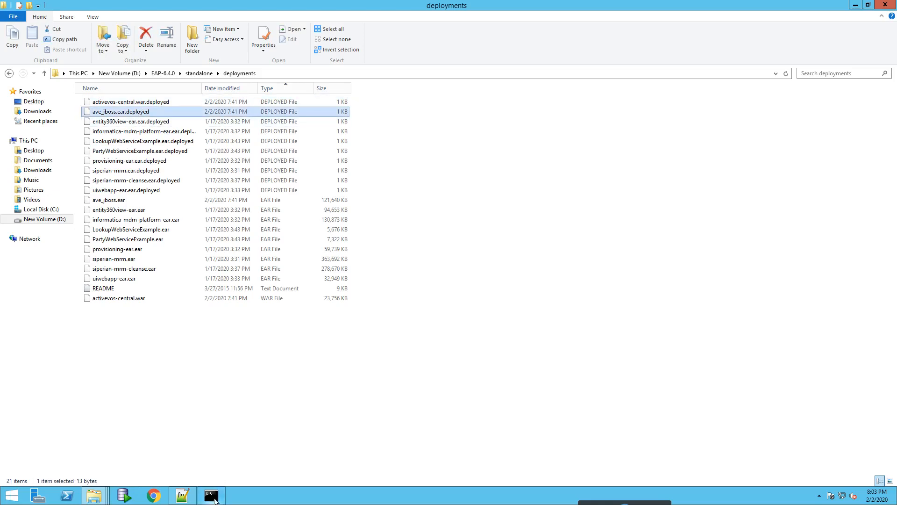
pyautogui.click(211, 494)
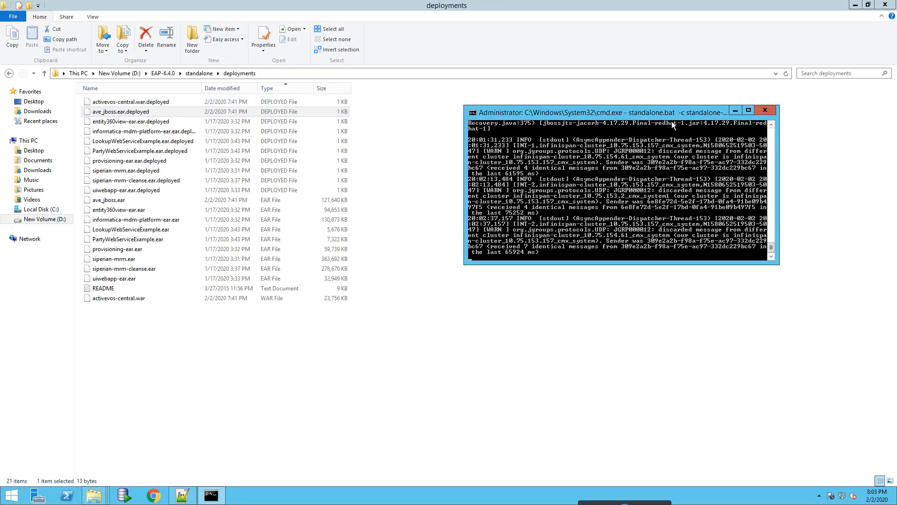
pyautogui.moveTo(633, 232)
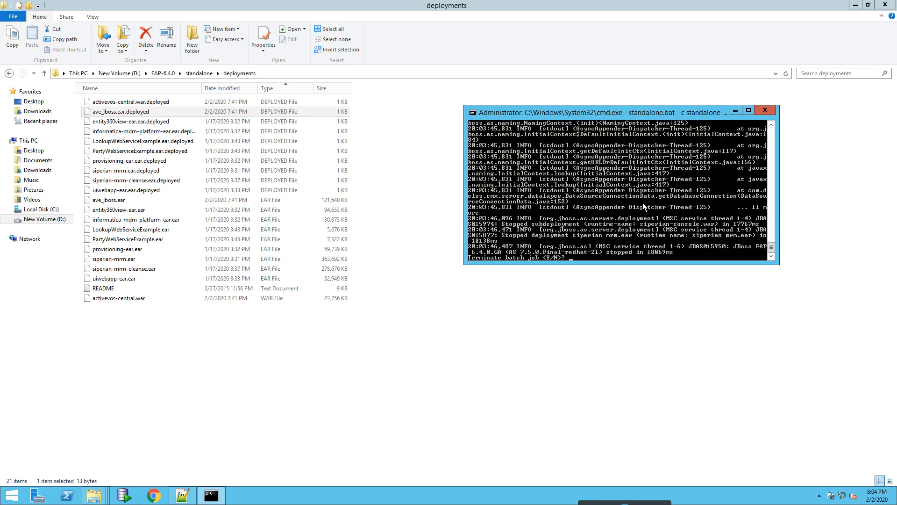
pyautogui.write('Y')
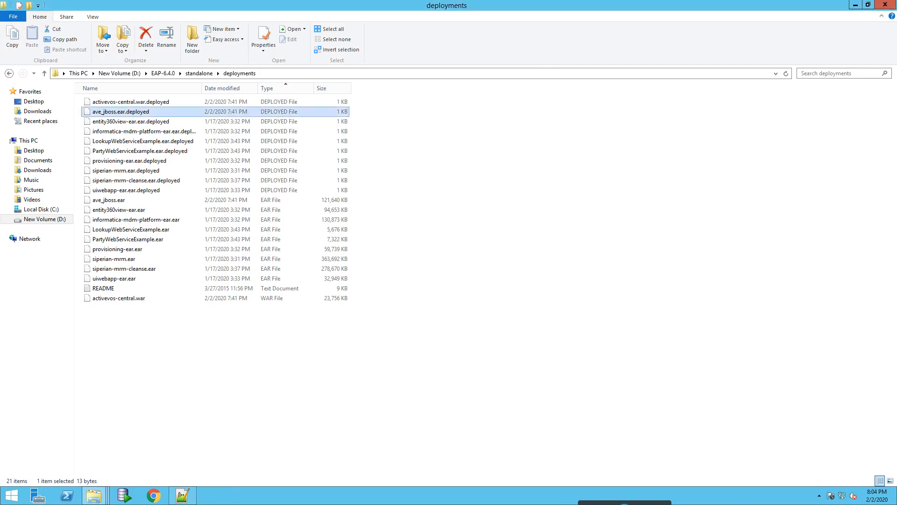
# Step: Delete the activevos-central.war.deployed and ave_jboss.ear.deployed marker files
pyautogui.click(9, 218)
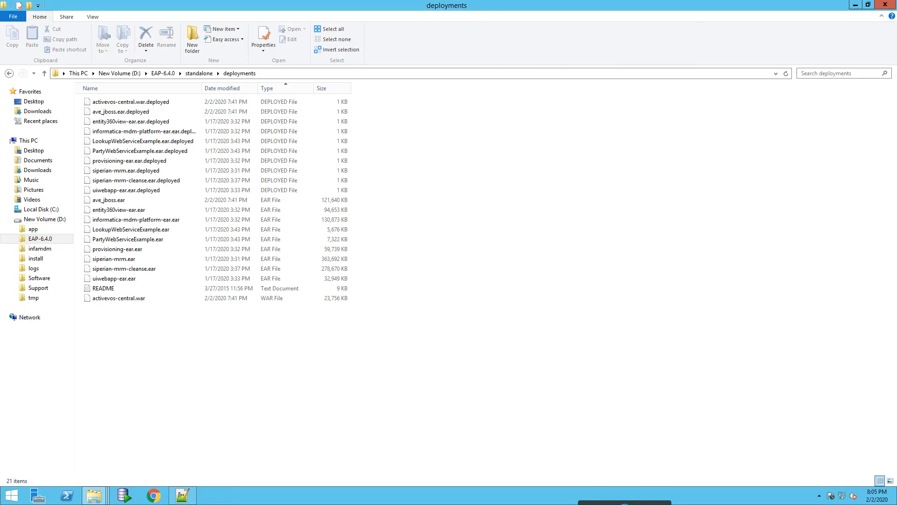
pyautogui.click(132, 101)
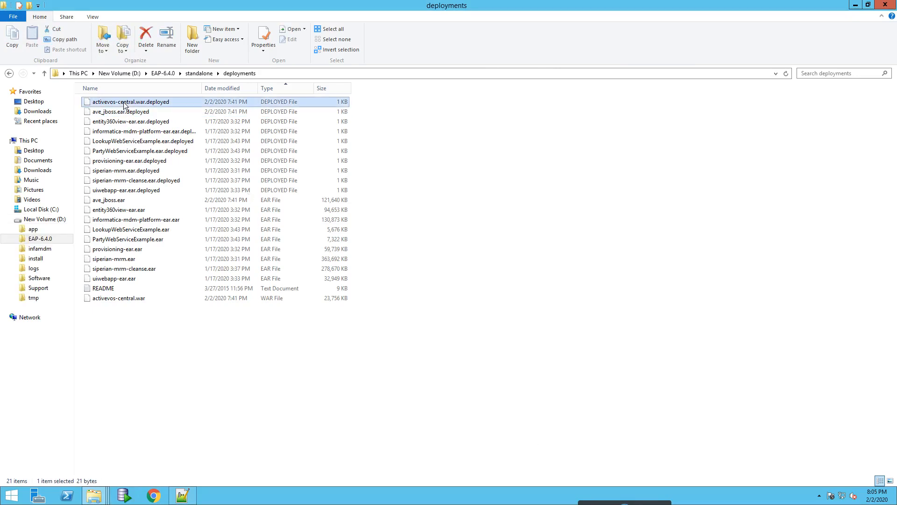
pyautogui.click(121, 112)
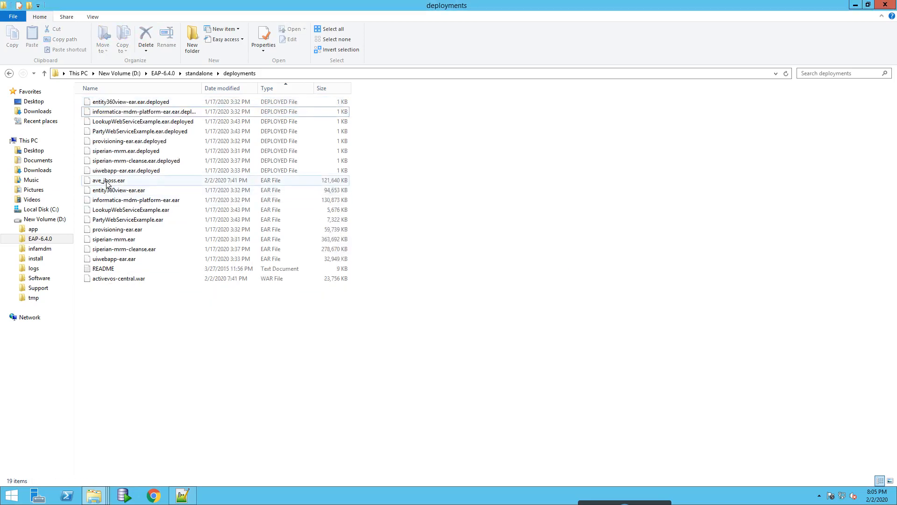
# Step: Permanently delete the ave_jboss.ear and activevos-central.war archives, confirming with Yes
pyautogui.click(118, 279)
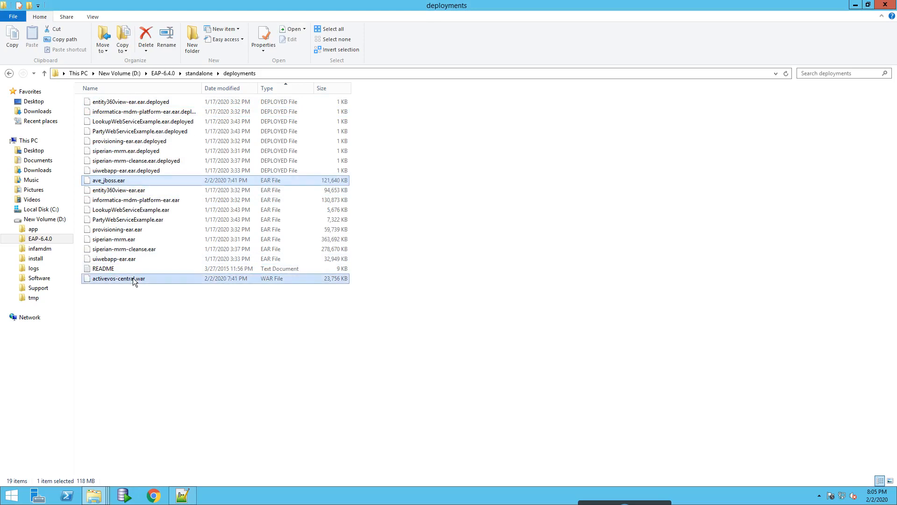
pyautogui.click(146, 38)
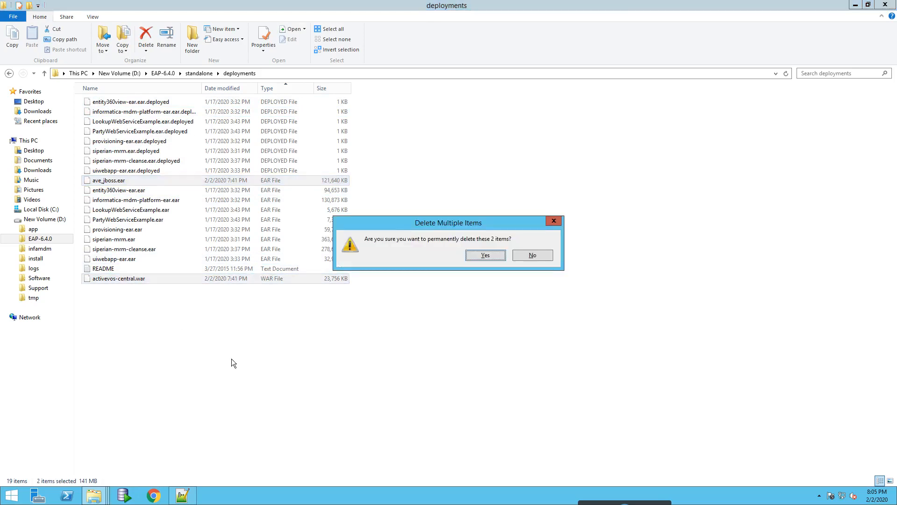
pyautogui.click(484, 254)
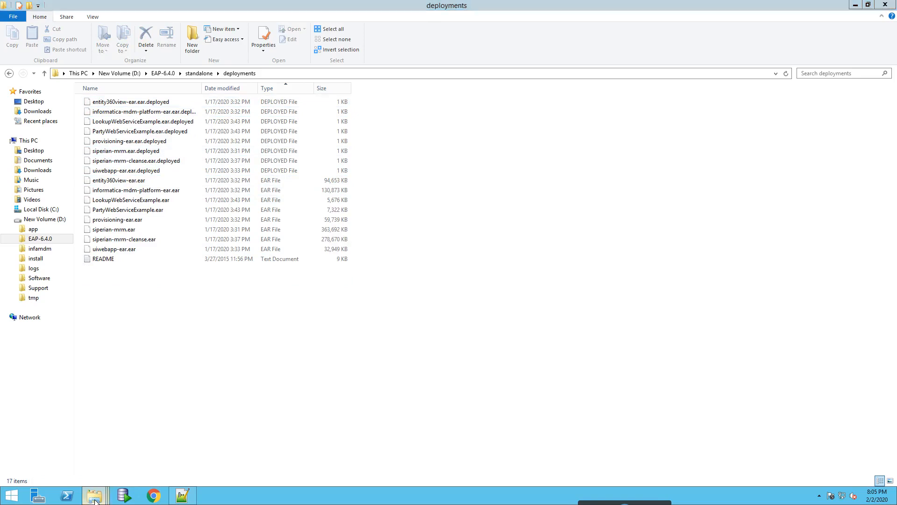
pyautogui.moveTo(94, 495)
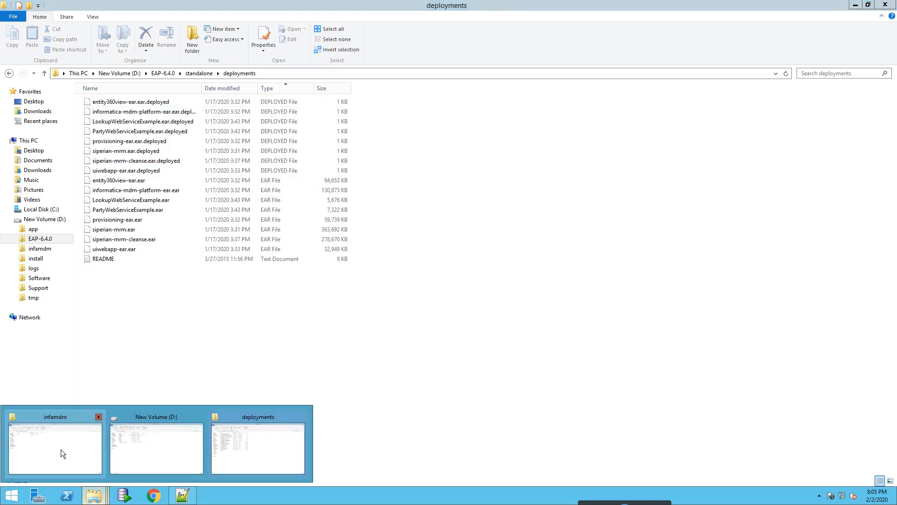
# Step: Look inside the old avos folder in infamdm and return to infamdm
pyautogui.click(54, 447)
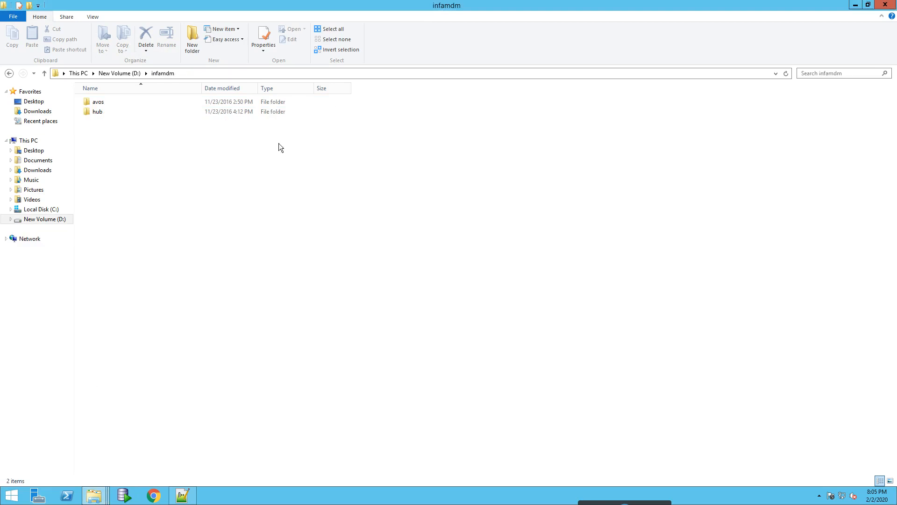
pyautogui.moveTo(101, 107)
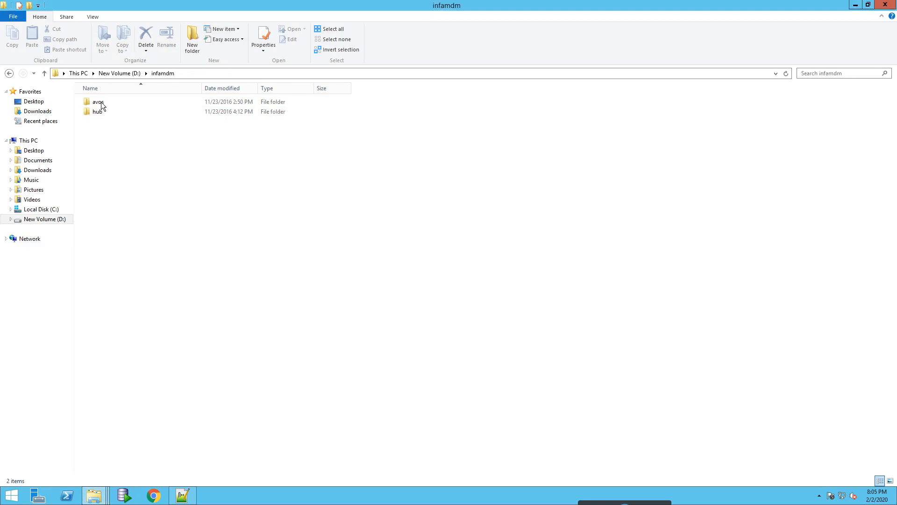
pyautogui.doubleClick(99, 100)
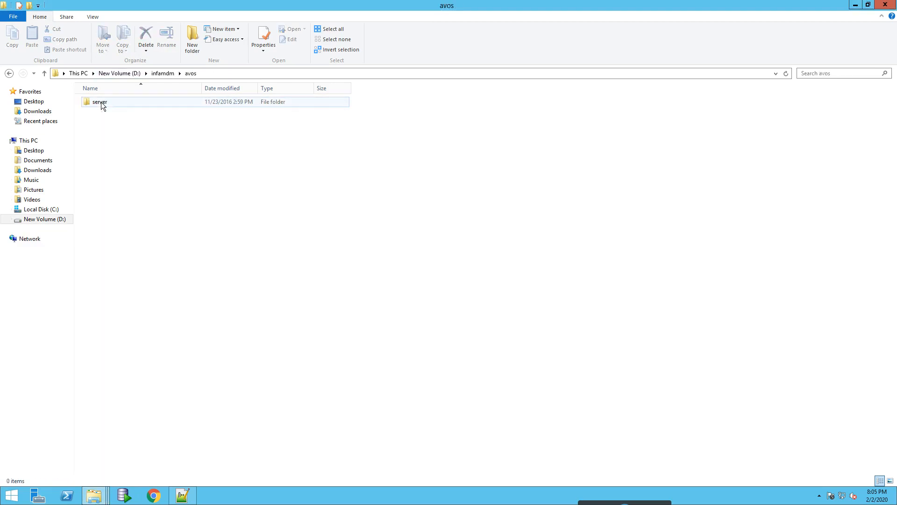
pyautogui.click(100, 102)
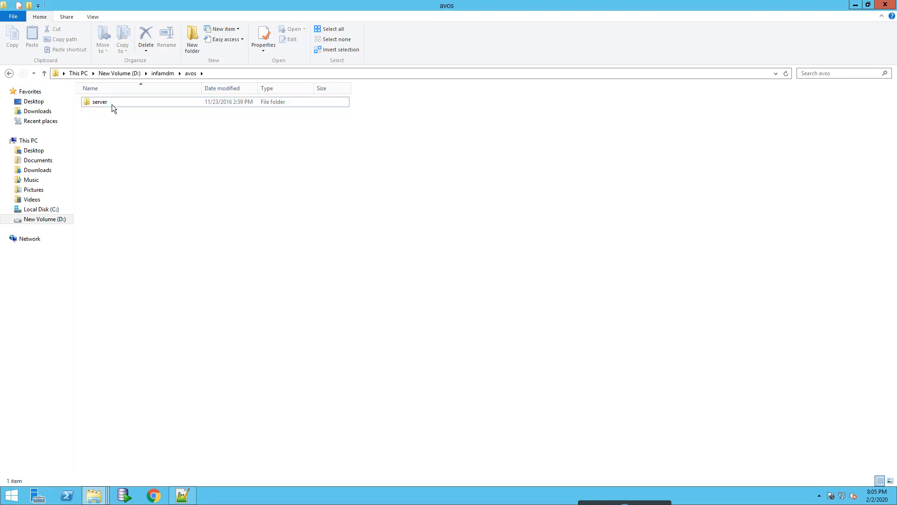
pyautogui.click(100, 101)
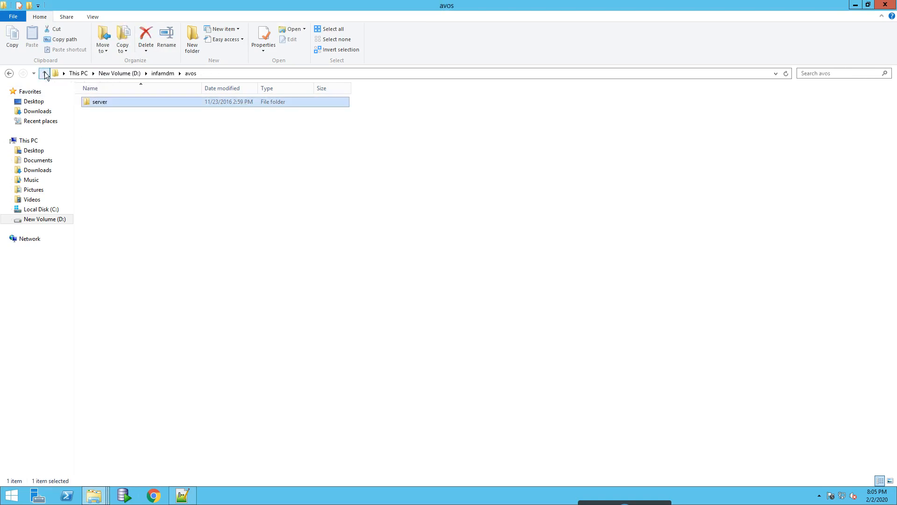
pyautogui.click(44, 72)
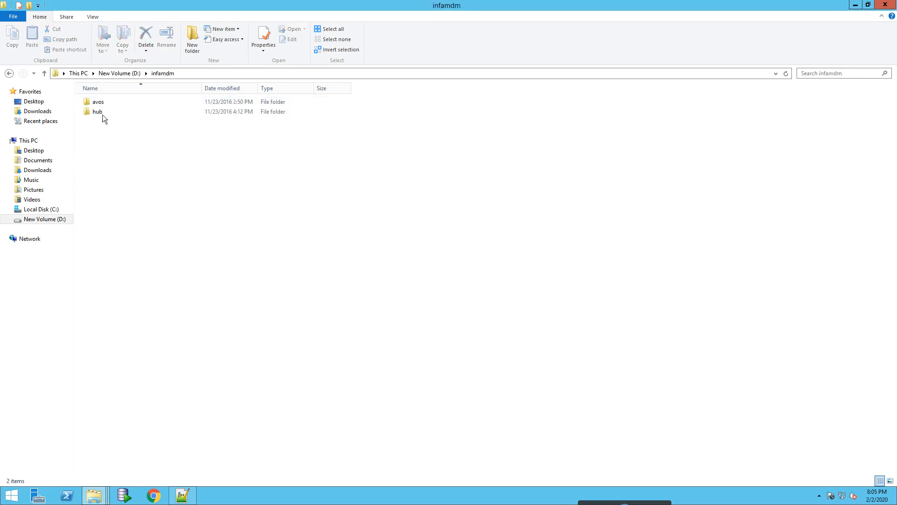
# Step: Rename the old avos folder to 'avos 9.2.4.3'
pyautogui.rightClick(99, 101)
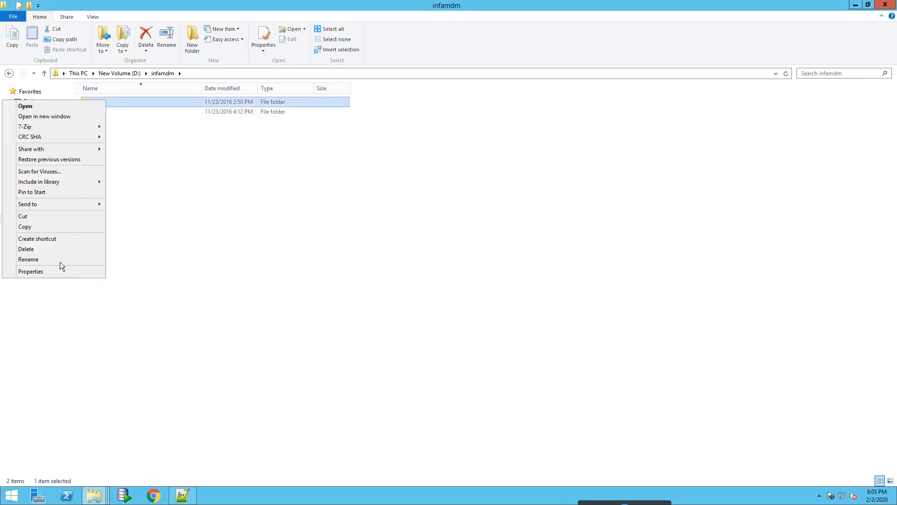
pyautogui.click(28, 259)
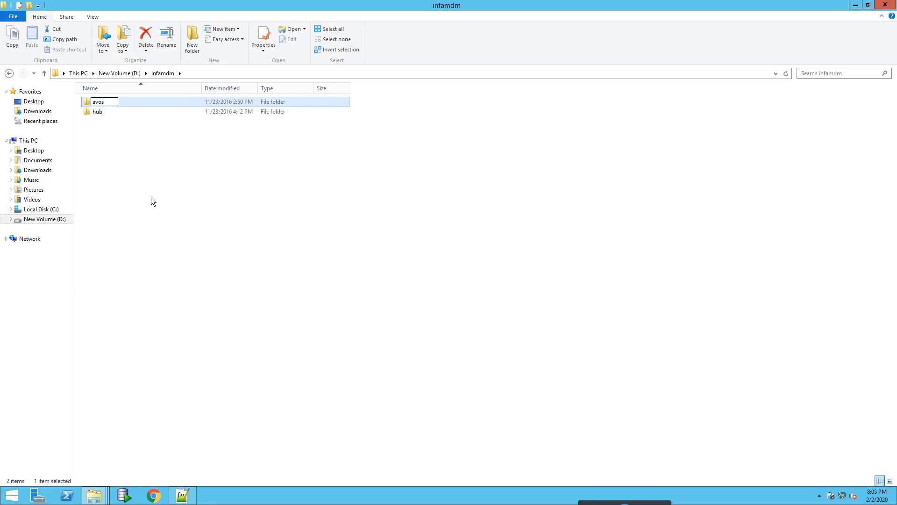
pyautogui.write('9.3')
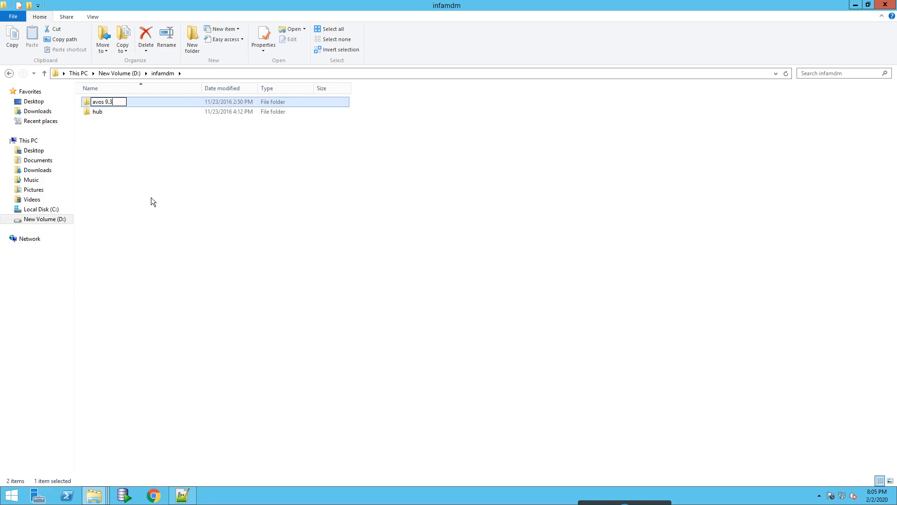
pyautogui.press('backspace')
pyautogui.write('2.4.')
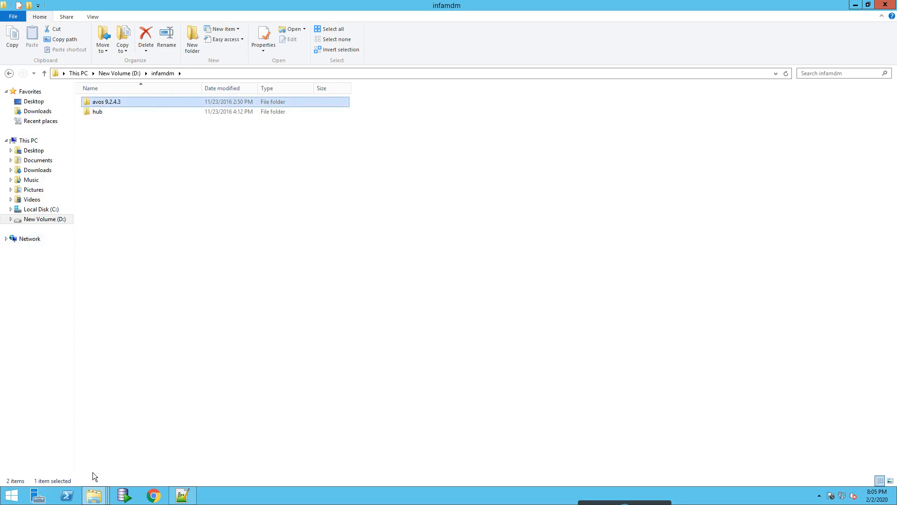
pyautogui.moveTo(93, 495)
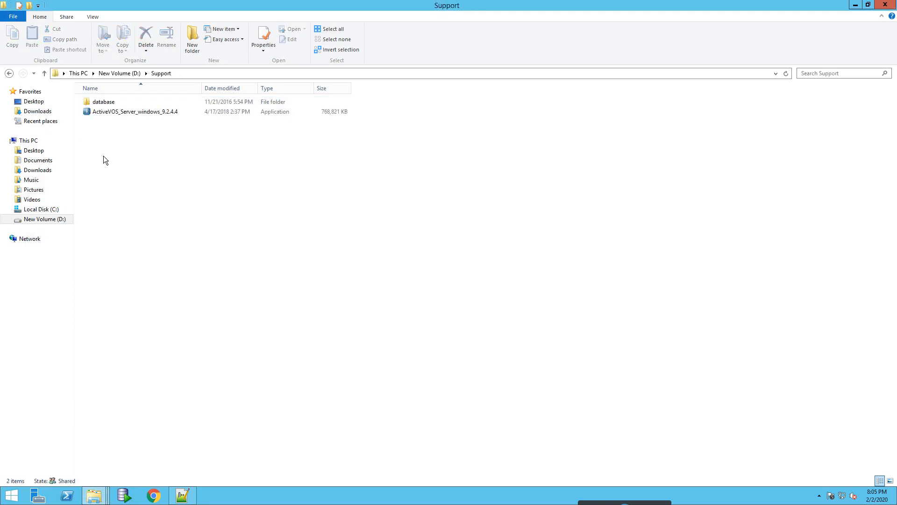
# Step: Launch the ActiveVOS Server 9.2.4.4 installer from D:\Support as administrator
pyautogui.rightClick(134, 111)
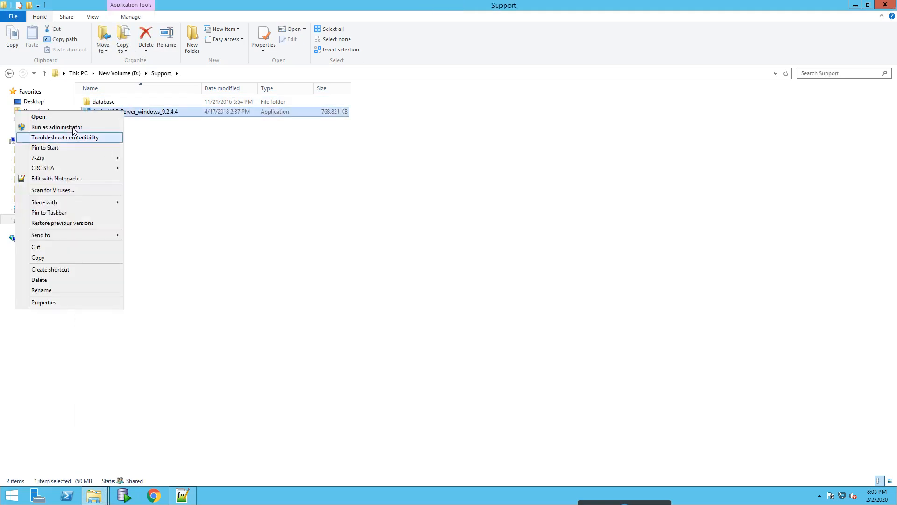
pyautogui.click(248, 228)
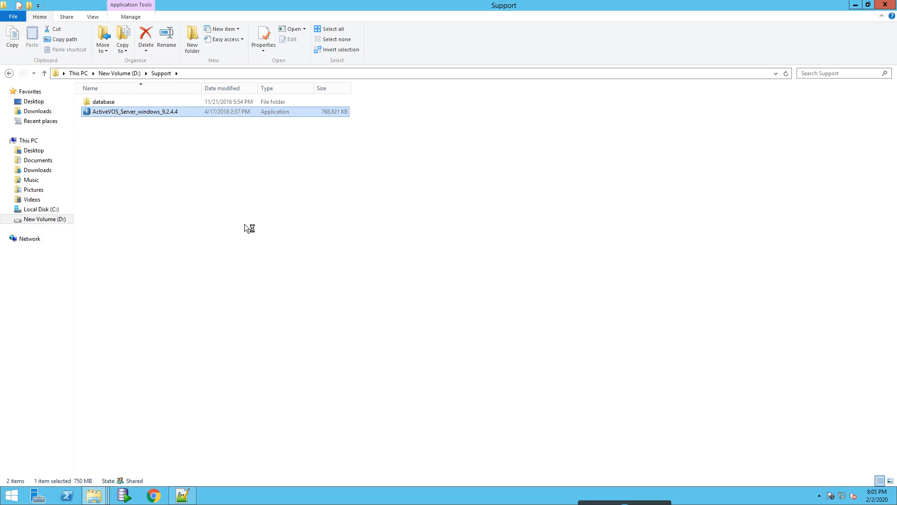
pyautogui.moveTo(305, 237)
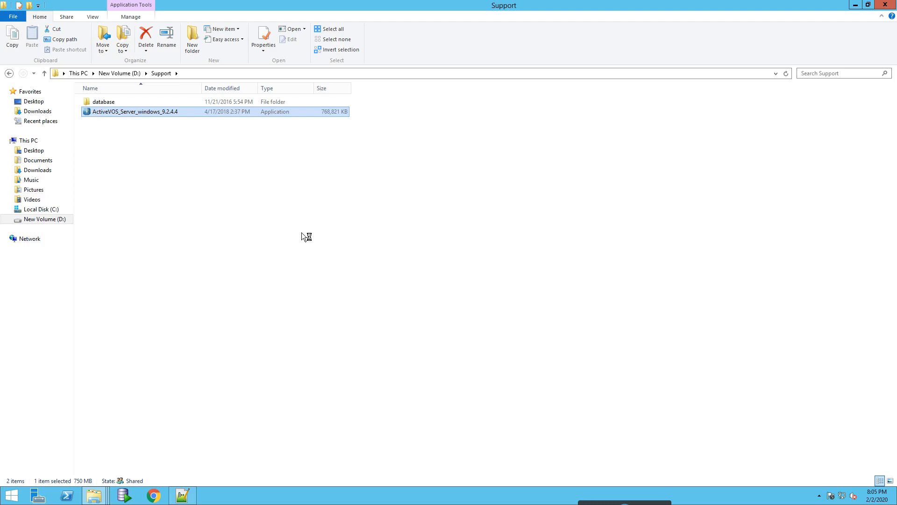
pyautogui.doubleClick(134, 112)
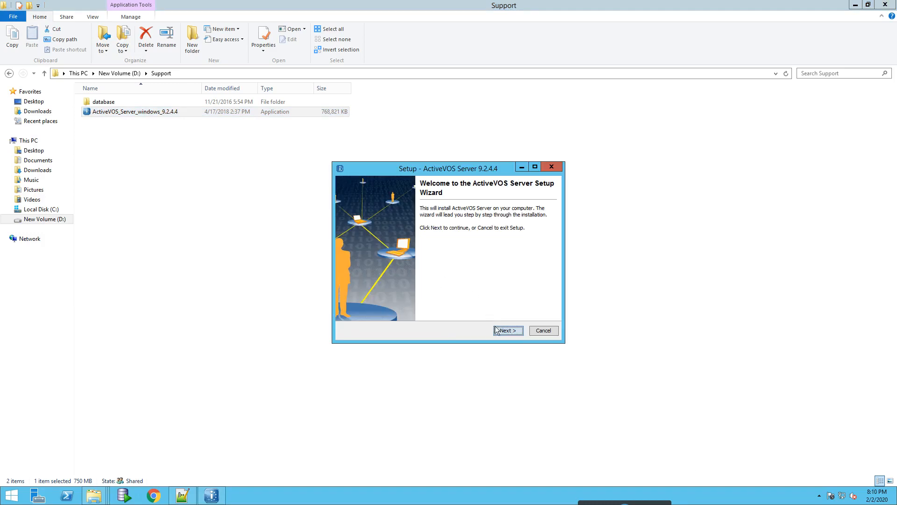
# Step: Choose only the ActiveVOS for JBoss component in the installer
pyautogui.click(506, 330)
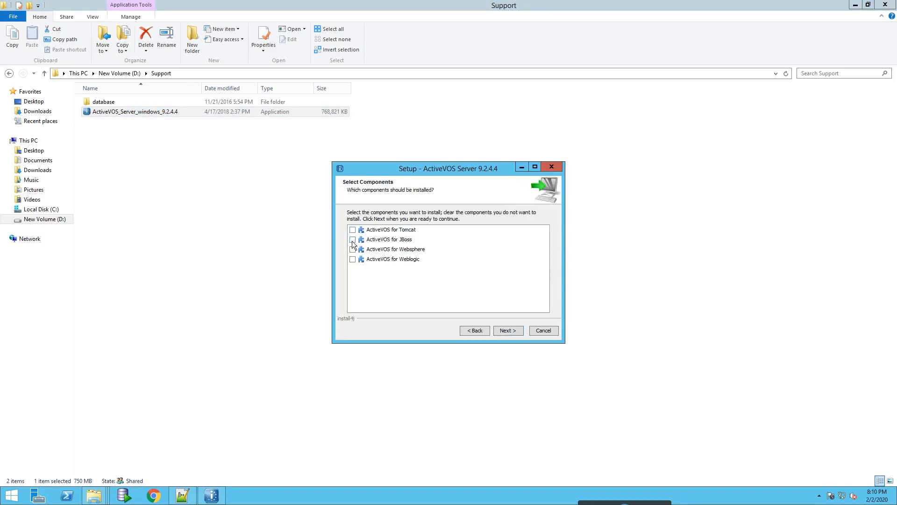
pyautogui.click(352, 239)
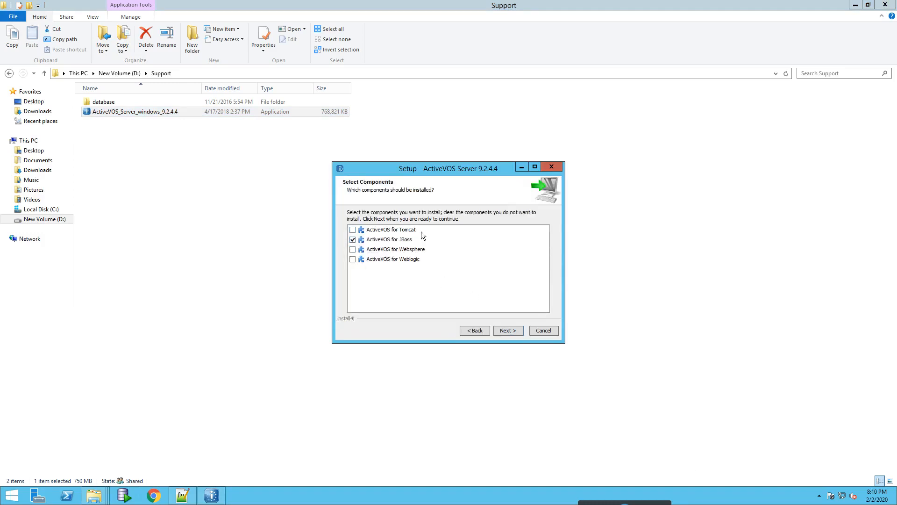
pyautogui.moveTo(422, 267)
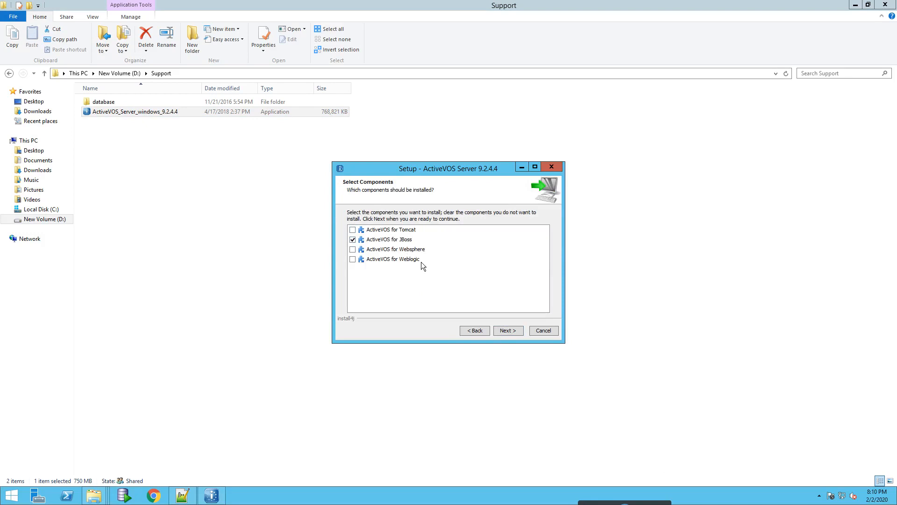
pyautogui.moveTo(493, 325)
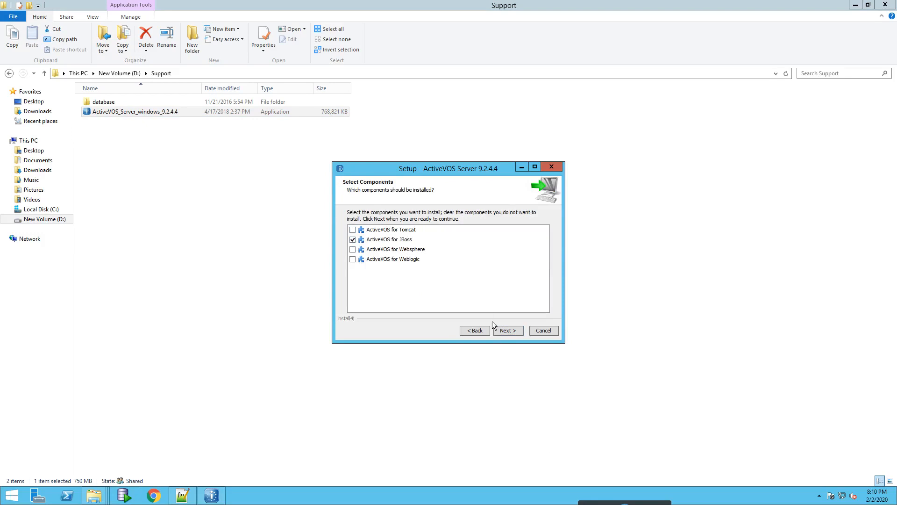
pyautogui.click(507, 330)
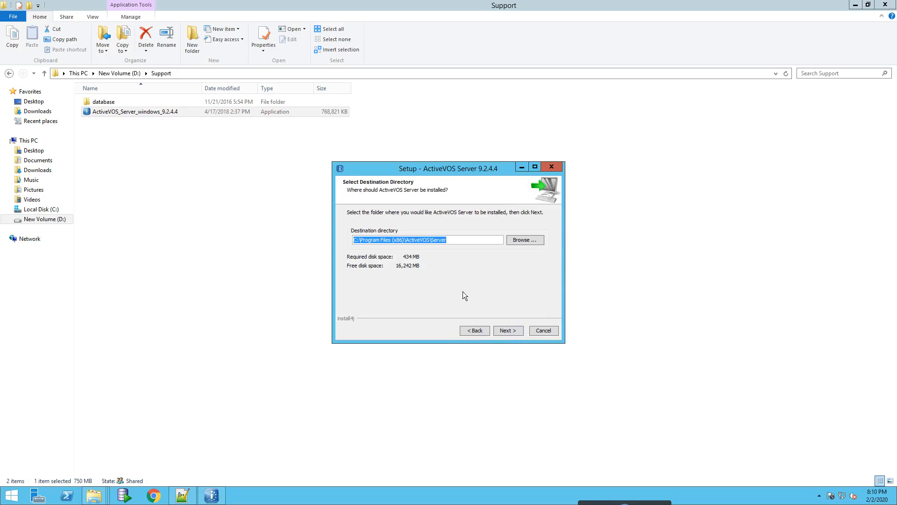
# Step: Set the install folder to D:\infamdm\avos and continue to the Start Menu folder step
pyautogui.click(523, 239)
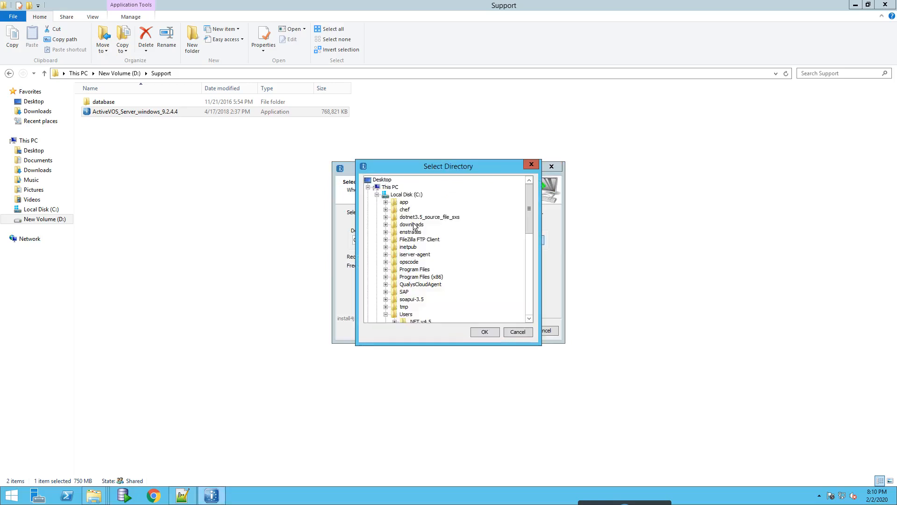
pyautogui.click(385, 195)
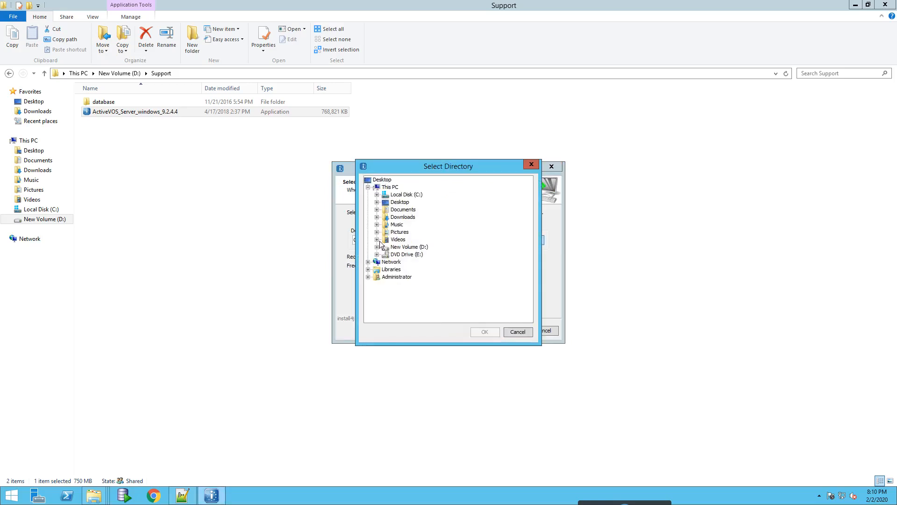
pyautogui.click(377, 246)
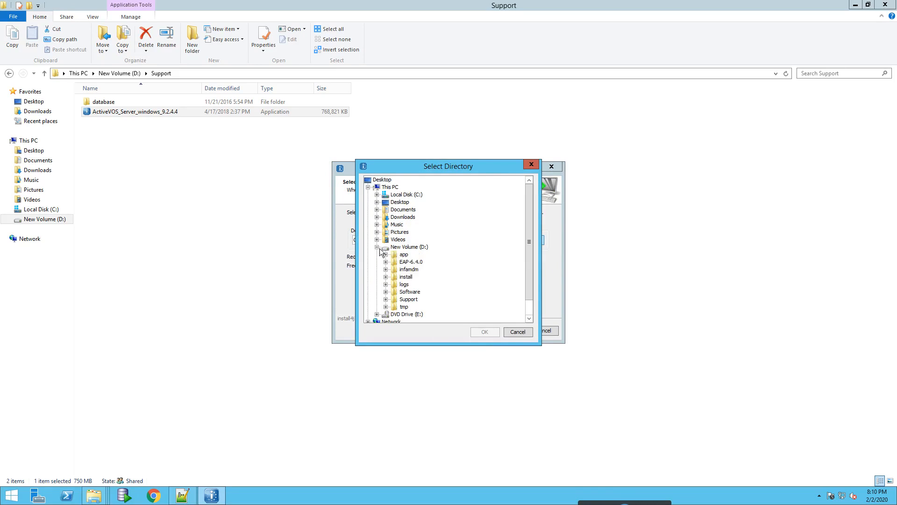
pyautogui.click(408, 269)
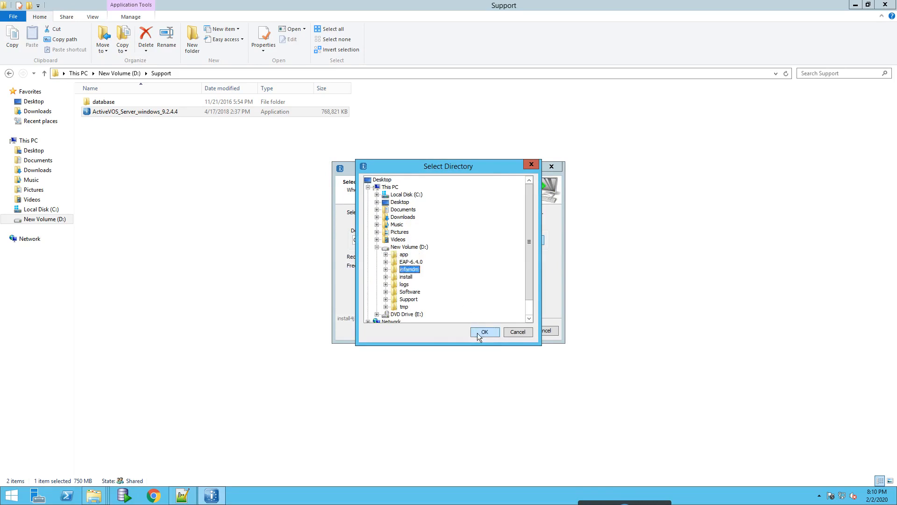
pyautogui.click(484, 331)
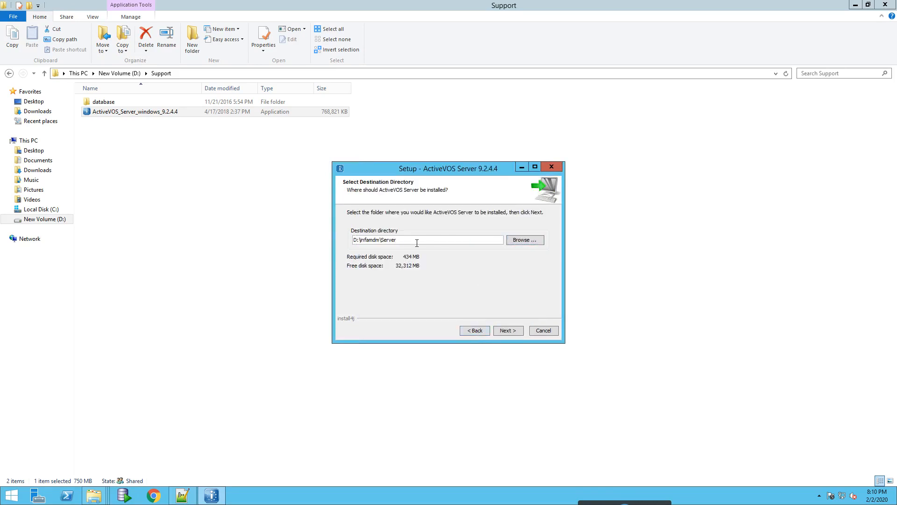
pyautogui.press('BackSpace')
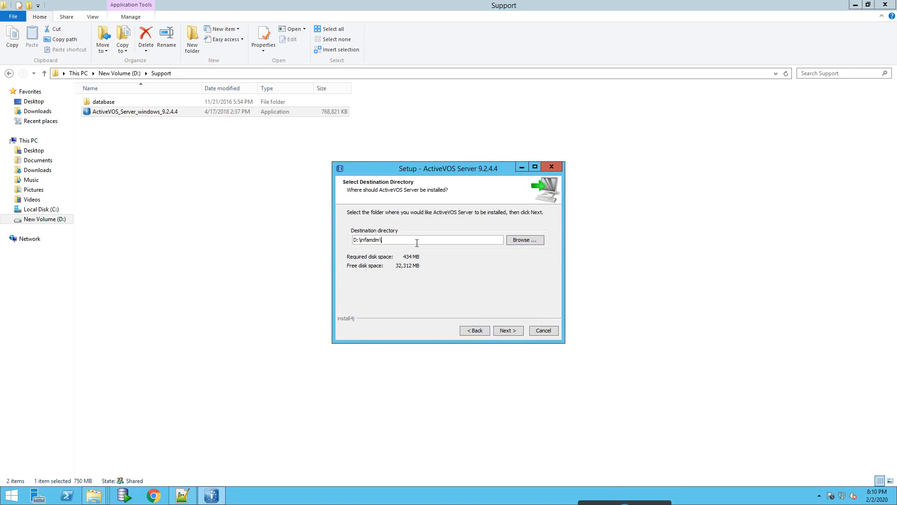
pyautogui.write('avos')
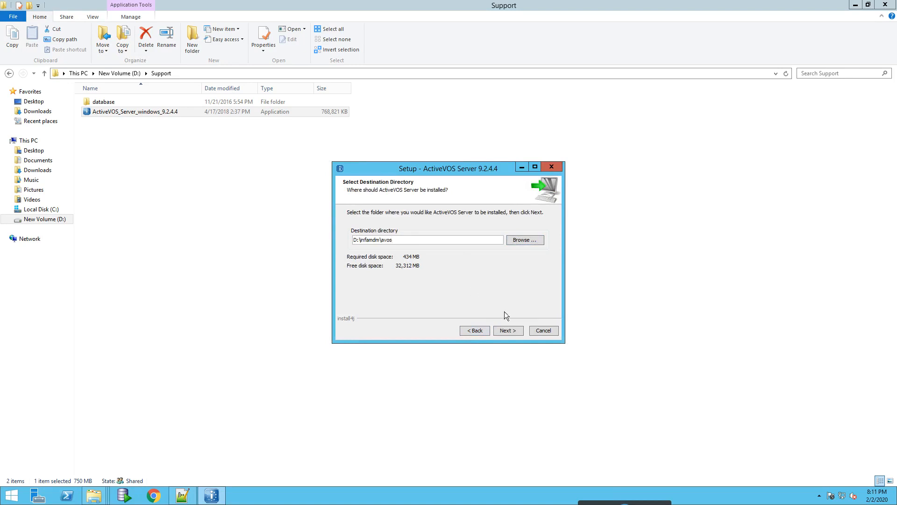
pyautogui.click(506, 330)
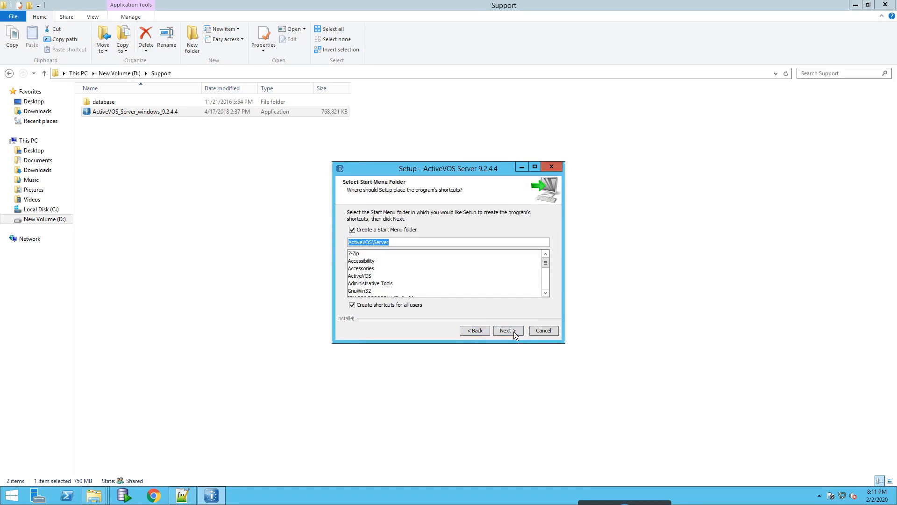
# Step: Install with the default ActiveVOS Server shortcuts folder and finish without viewing the quick start guide
pyautogui.click(506, 330)
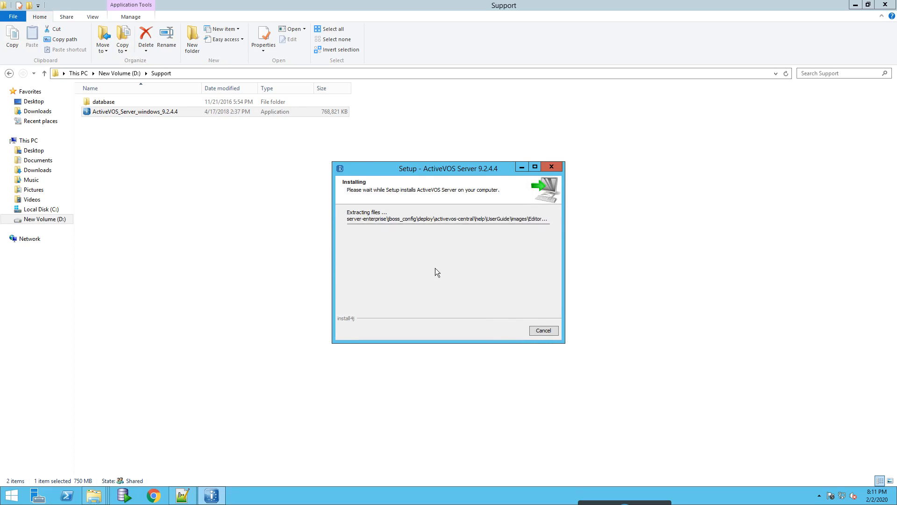
pyautogui.moveTo(625, 298)
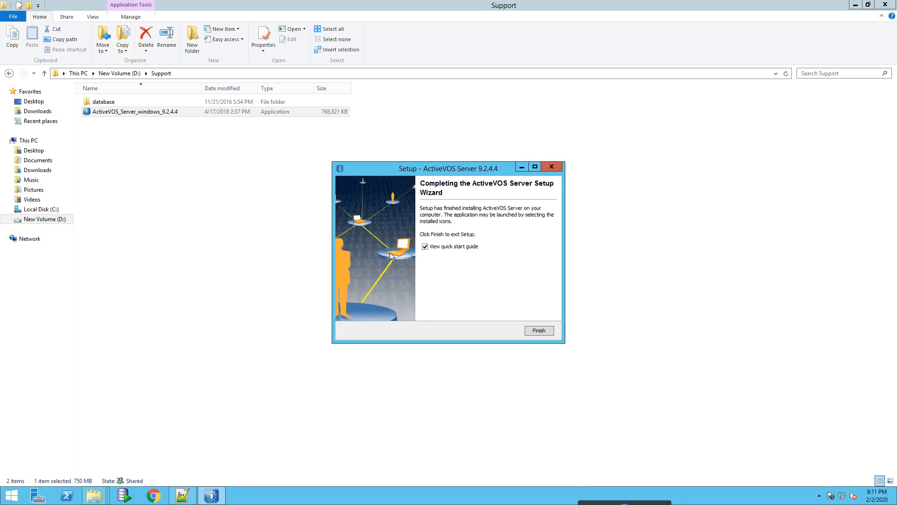
pyautogui.click(425, 246)
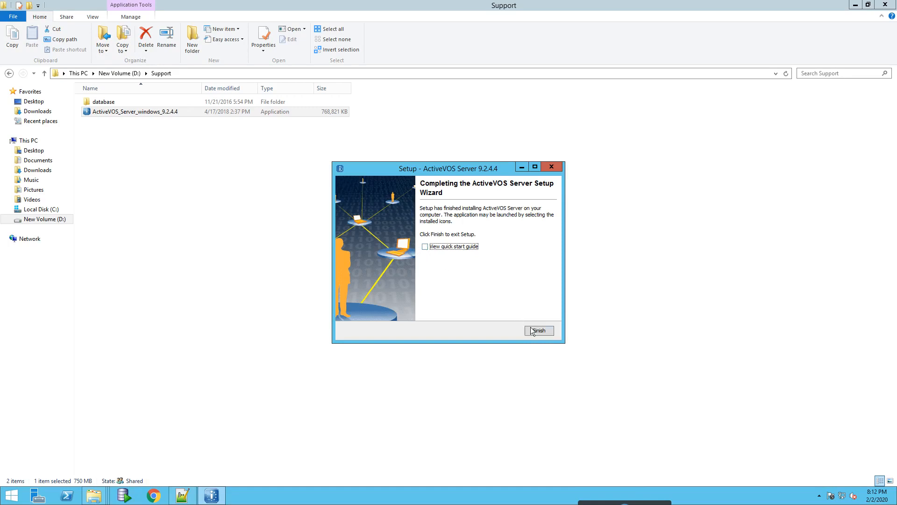
pyautogui.click(539, 331)
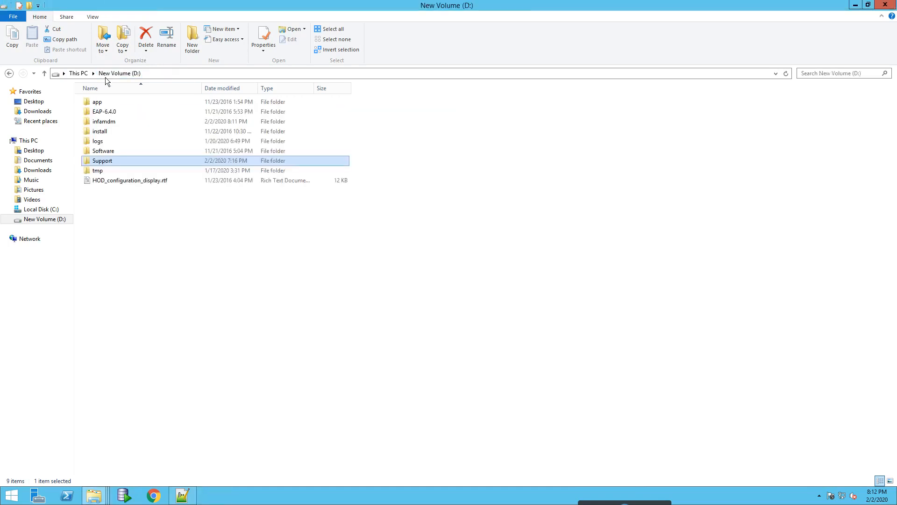
# Step: Browse to the old avos 9.2.4.3 server-enterprise\jboss_config\deploy\ave_jboss7\lib folder
pyautogui.doubleClick(104, 121)
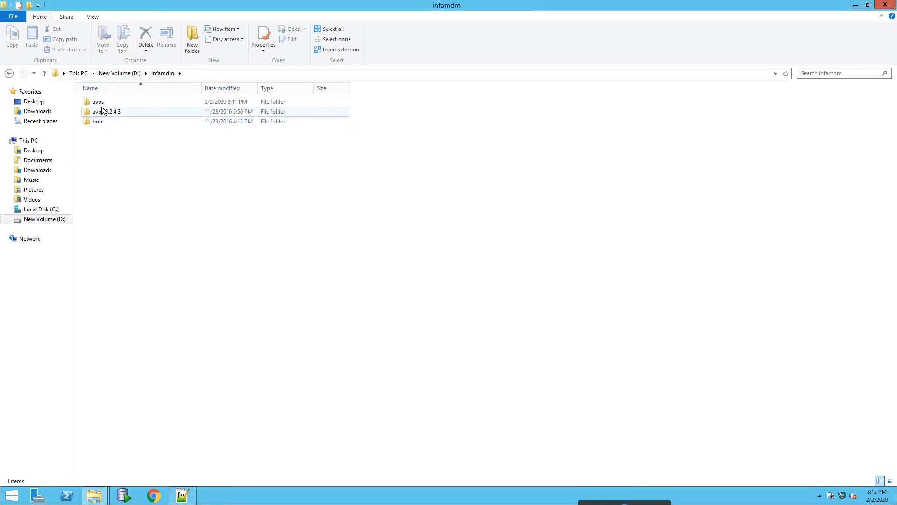
pyautogui.doubleClick(98, 101)
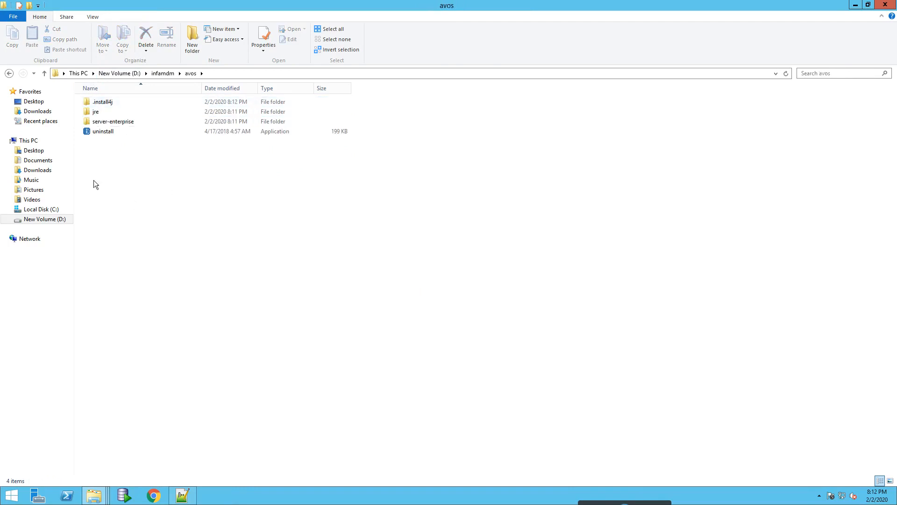
pyautogui.moveTo(44, 73)
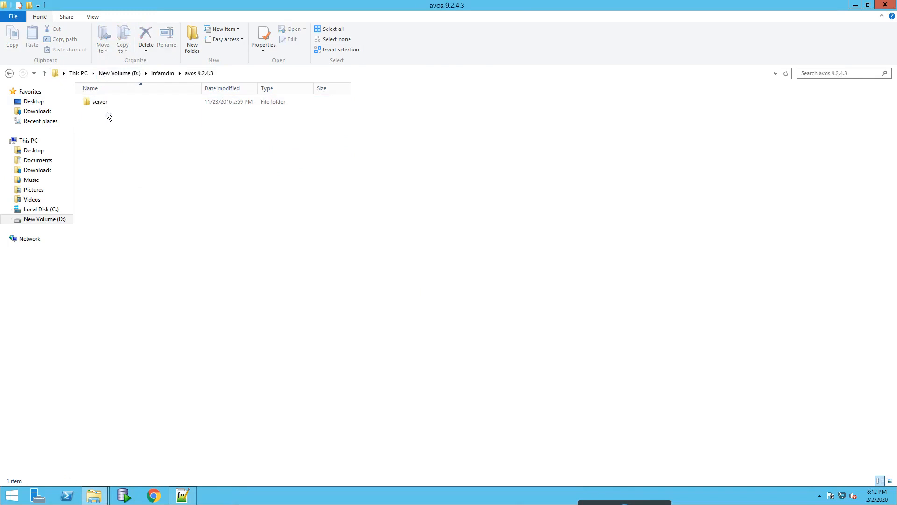
pyautogui.doubleClick(100, 101)
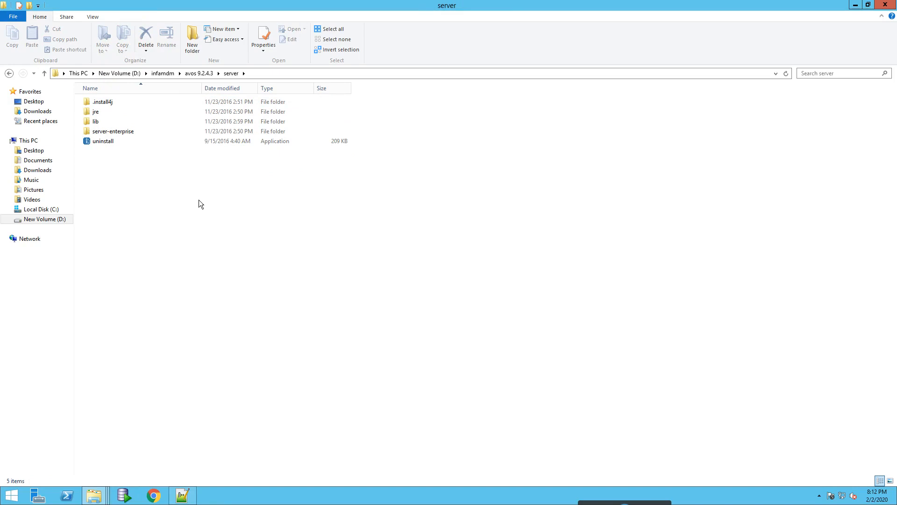
pyautogui.moveTo(229, 144)
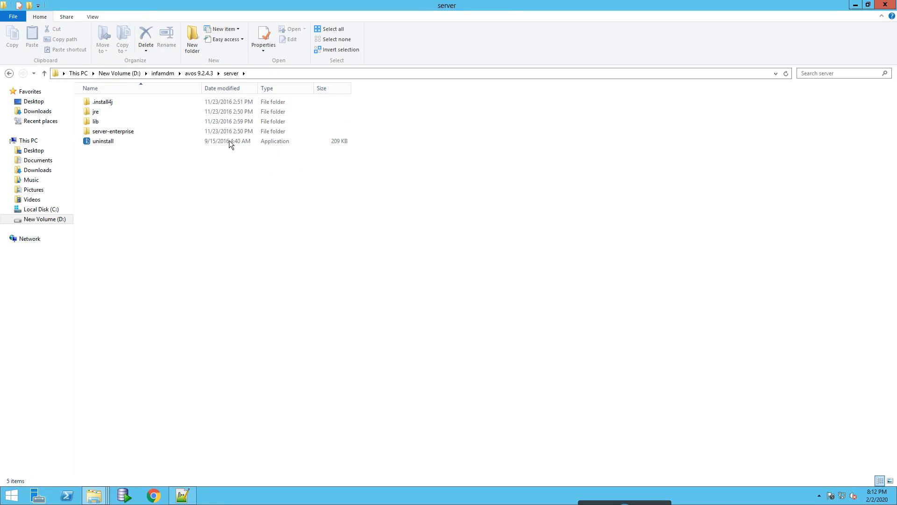
pyautogui.doubleClick(113, 131)
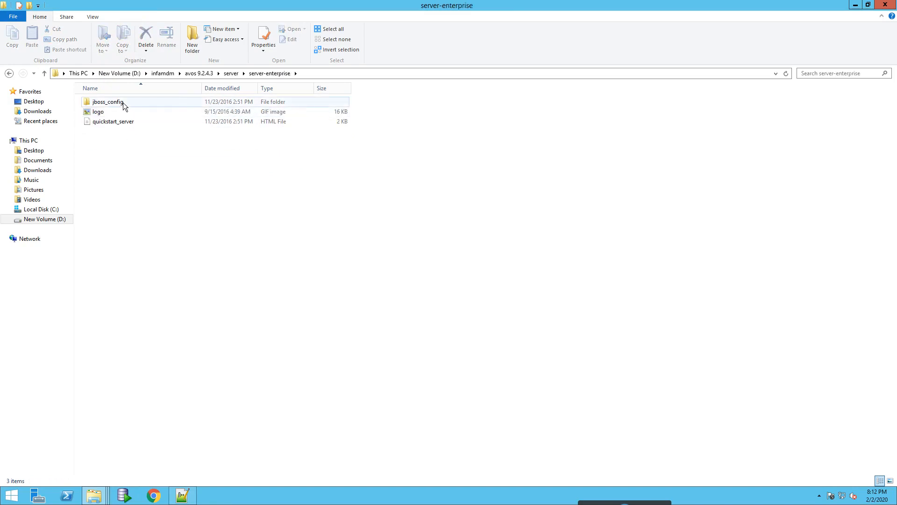
pyautogui.doubleClick(109, 100)
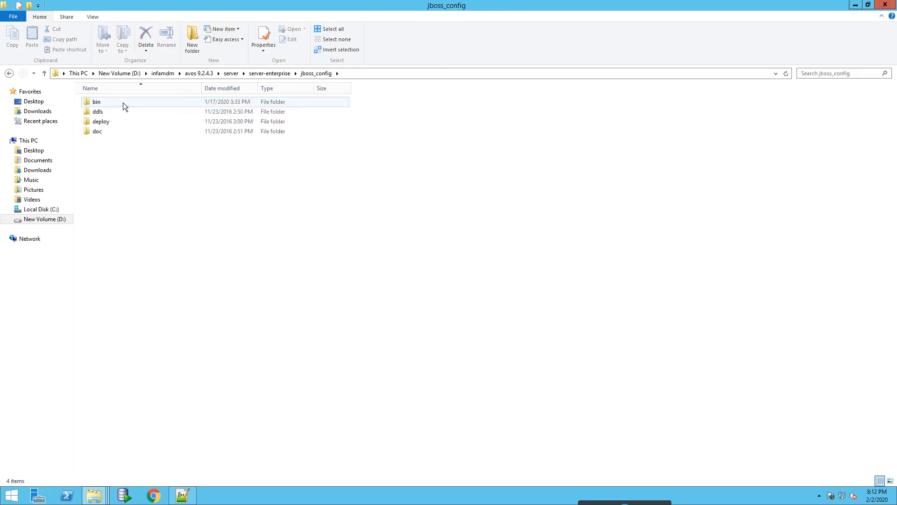
pyautogui.doubleClick(100, 122)
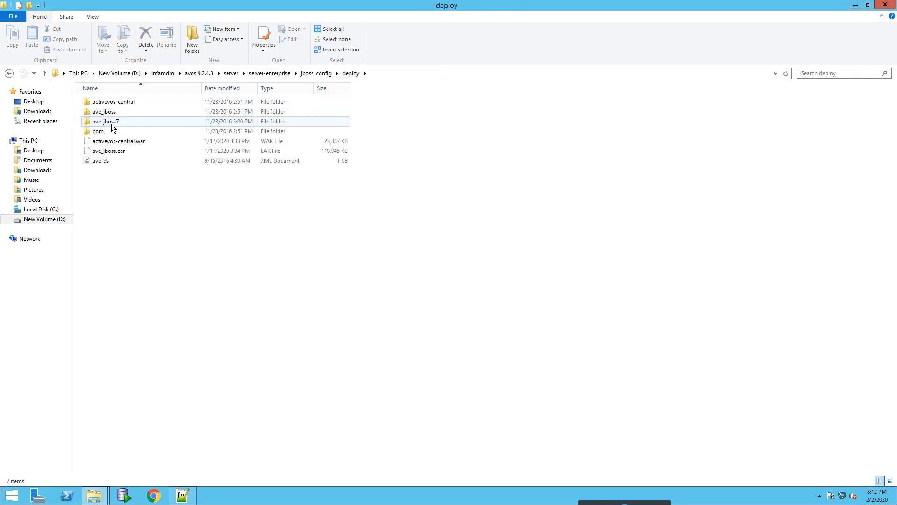
pyautogui.doubleClick(105, 122)
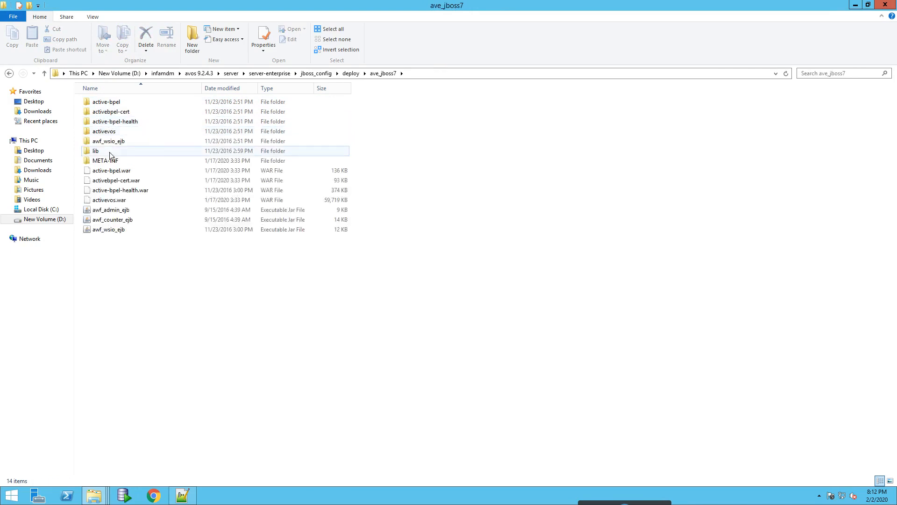
pyautogui.doubleClick(95, 151)
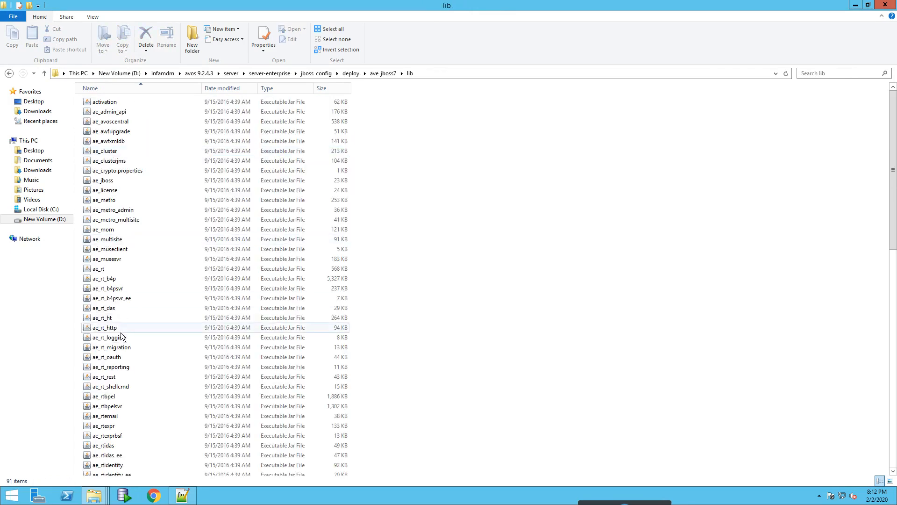
# Step: Copy the mdm-identity-resolution, siperian-api and siperian-common jars
pyautogui.scroll(-3)
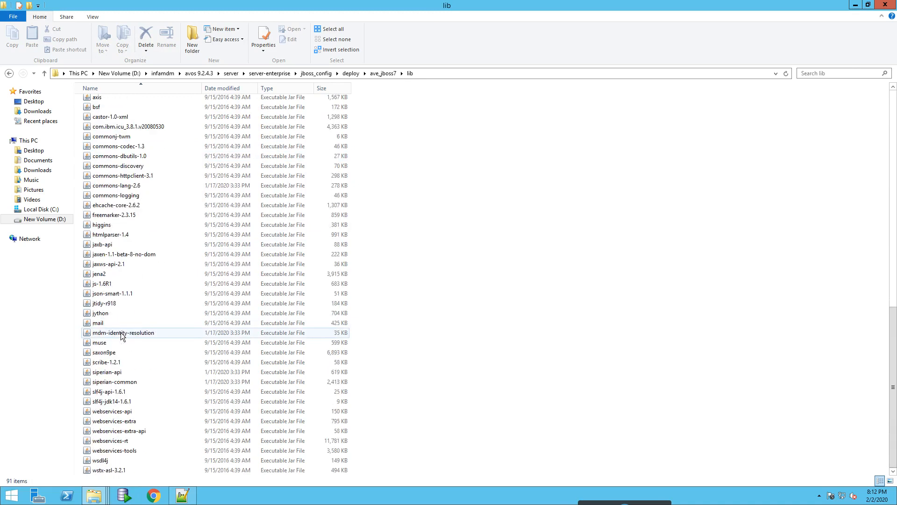
pyautogui.click(124, 333)
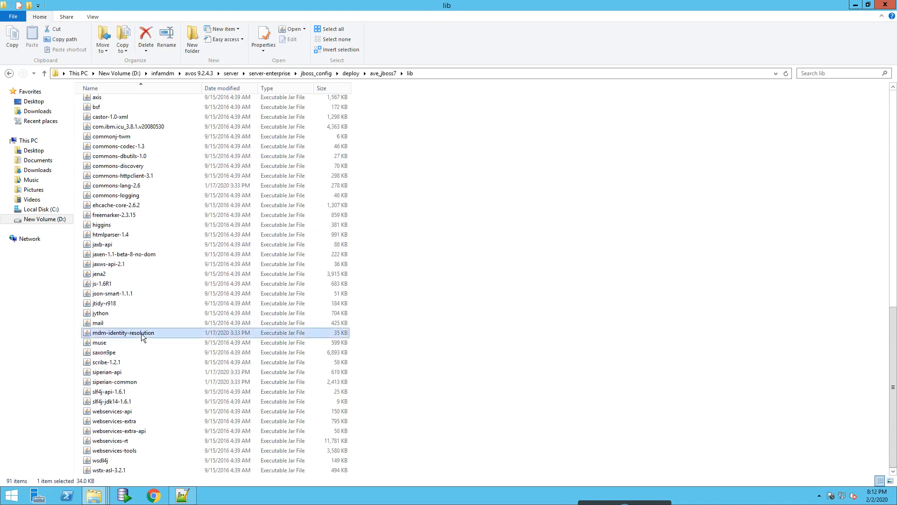
pyautogui.moveTo(129, 376)
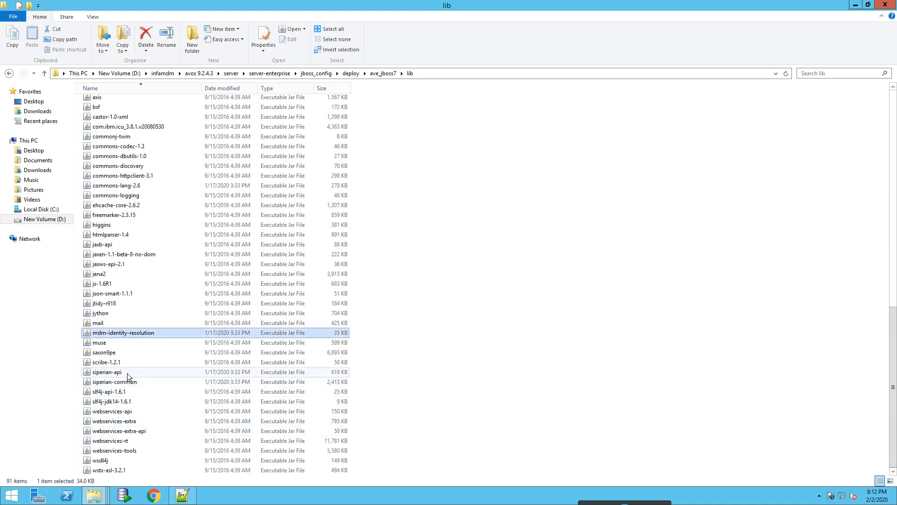
pyautogui.click(114, 382)
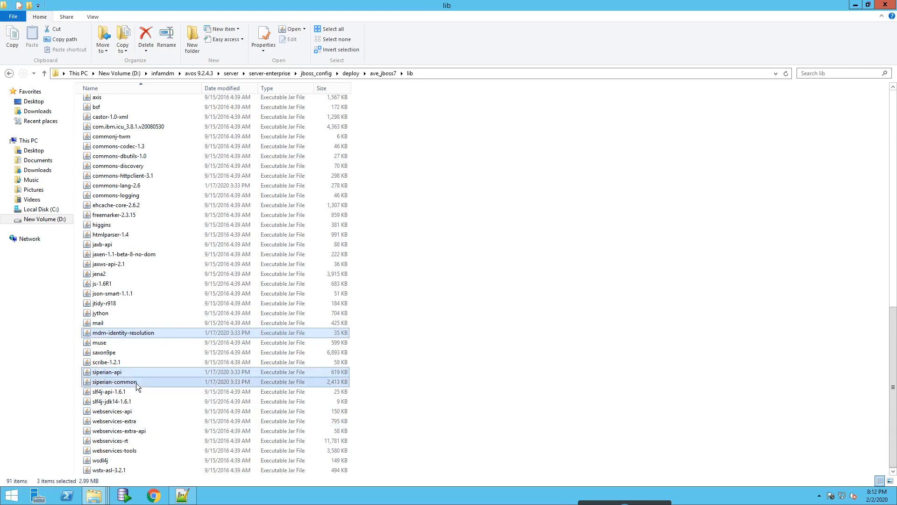
pyautogui.rightClick(138, 386)
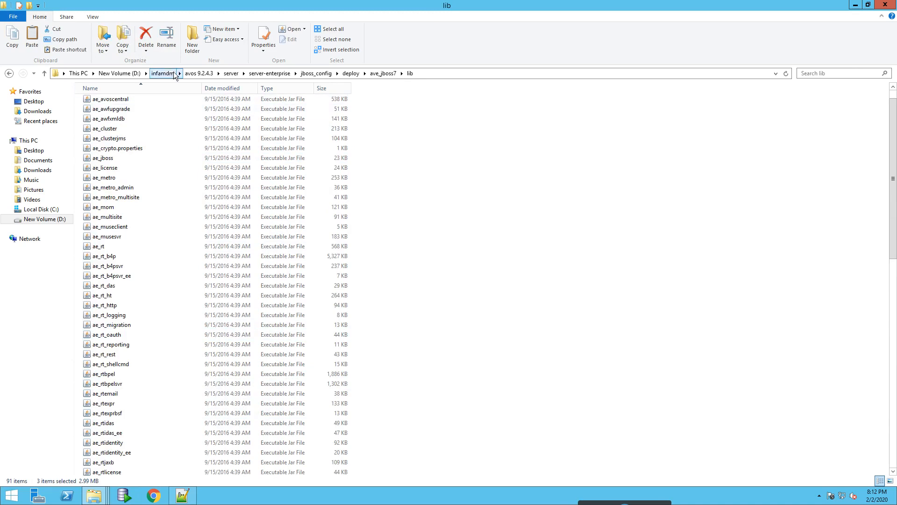
# Step: Paste the three jars into the new avos ave_jboss7\lib folder and return to infamdm
pyautogui.click(163, 73)
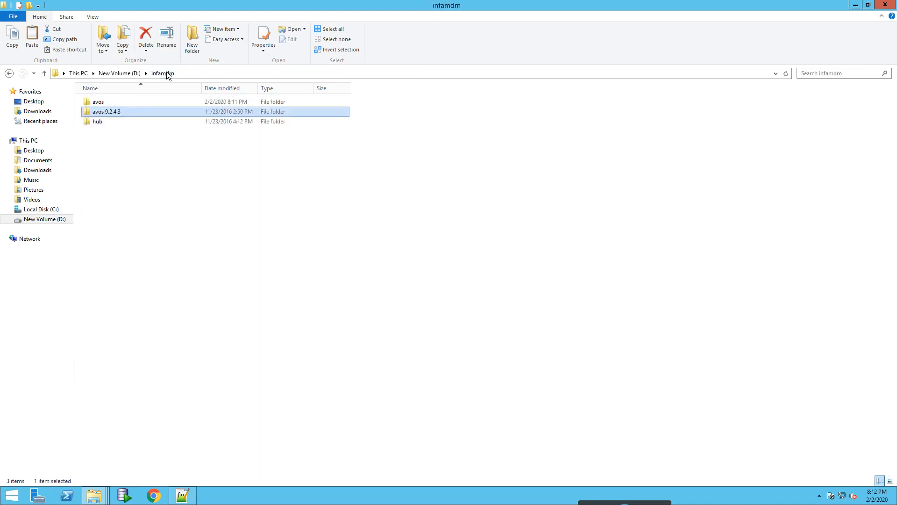
pyautogui.doubleClick(98, 101)
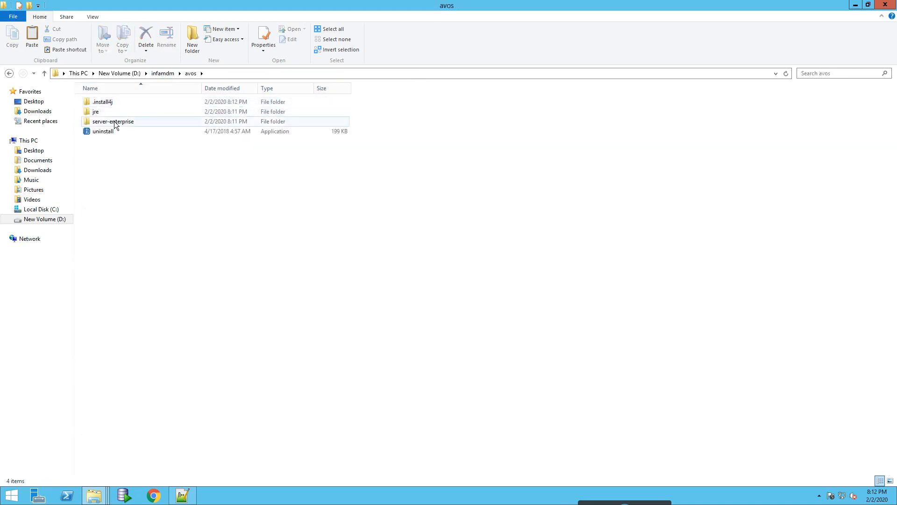
pyautogui.doubleClick(113, 121)
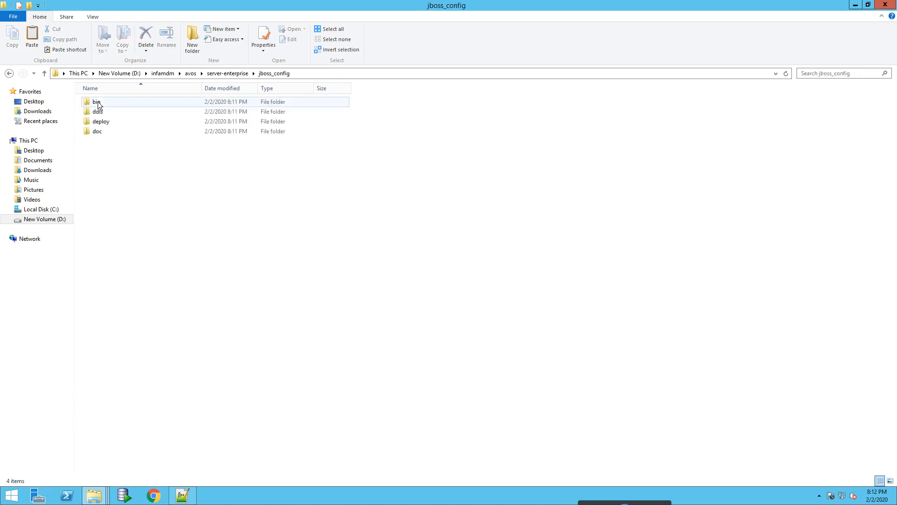
pyautogui.doubleClick(100, 121)
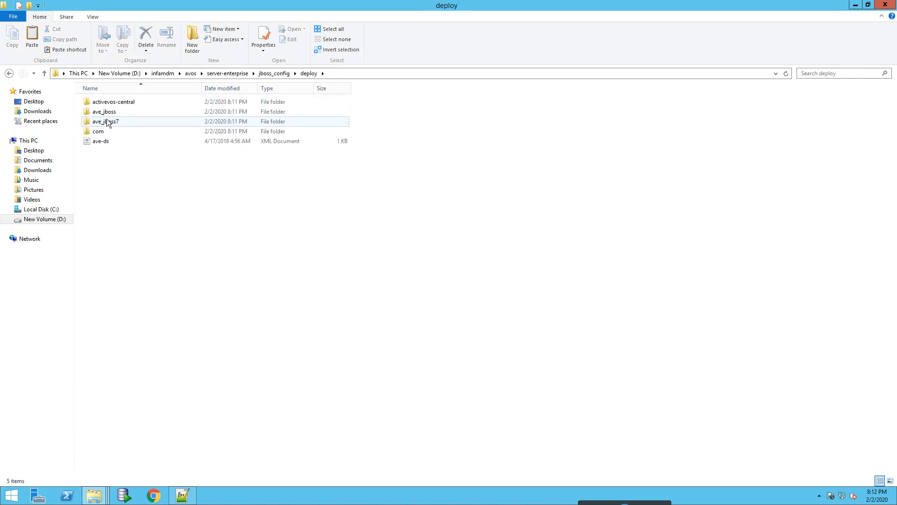
pyautogui.doubleClick(105, 121)
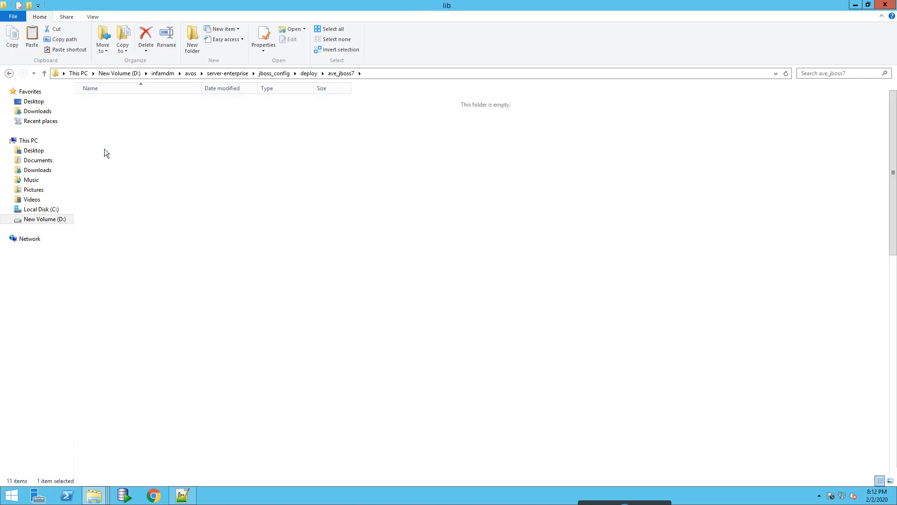
pyautogui.click(368, 73)
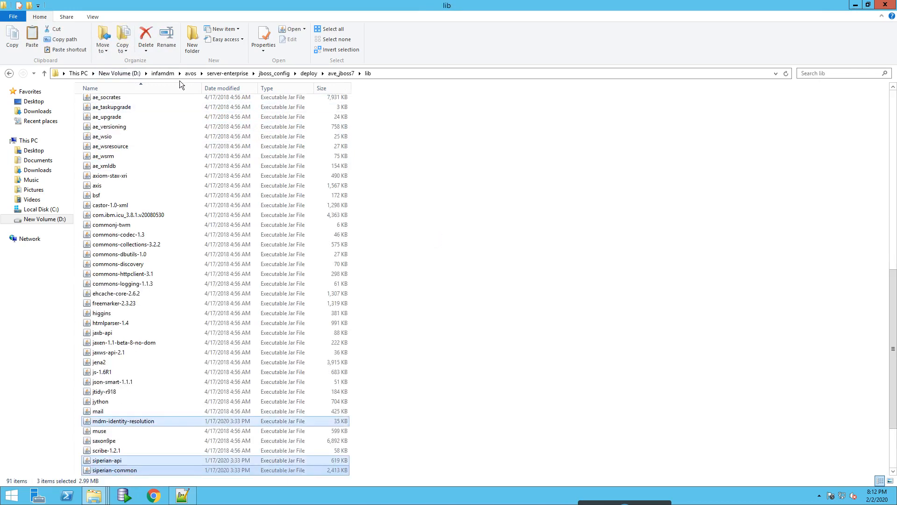
pyautogui.click(163, 73)
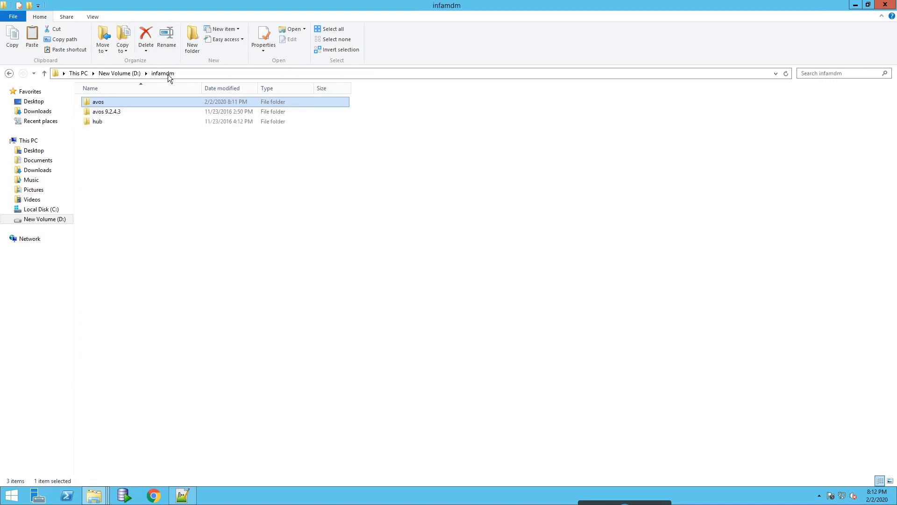
# Step: Browse to the old avos 9.2.4.3 server\server-enterprise\jboss_config\bin folder
pyautogui.click(106, 112)
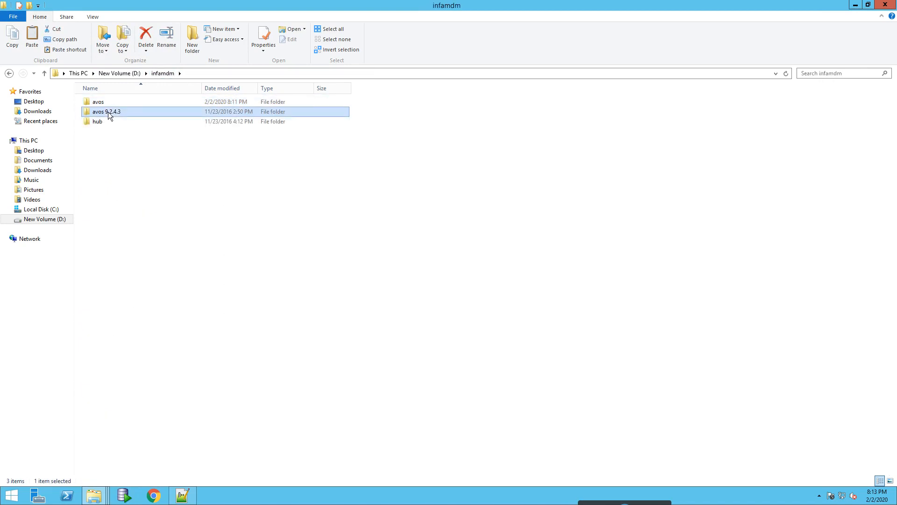
pyautogui.doubleClick(105, 111)
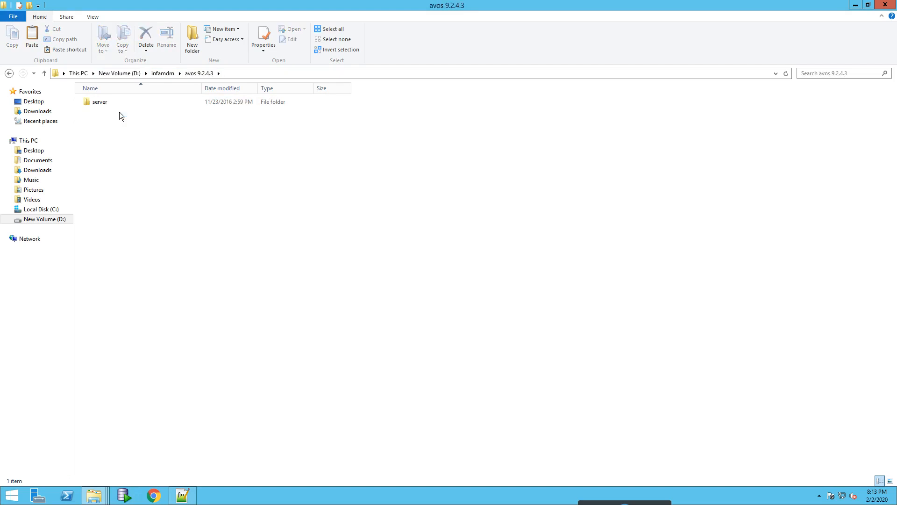
pyautogui.doubleClick(100, 101)
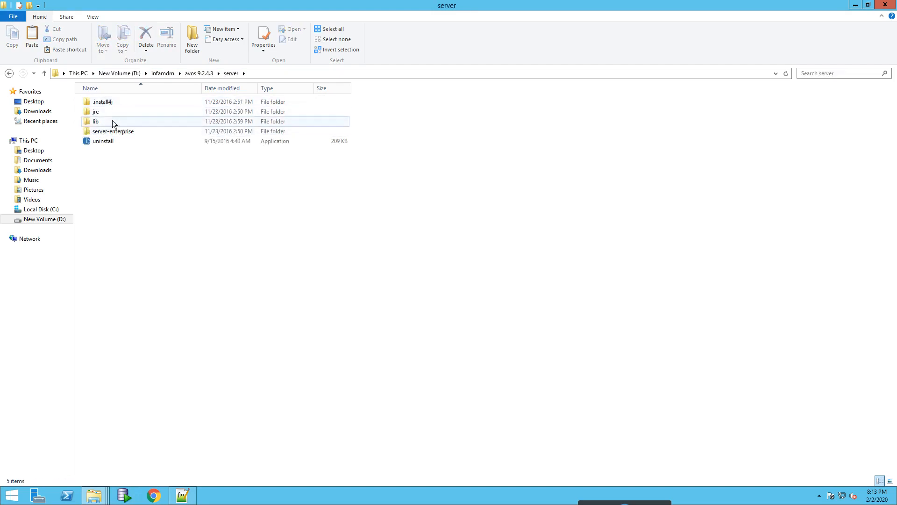
pyautogui.moveTo(121, 131)
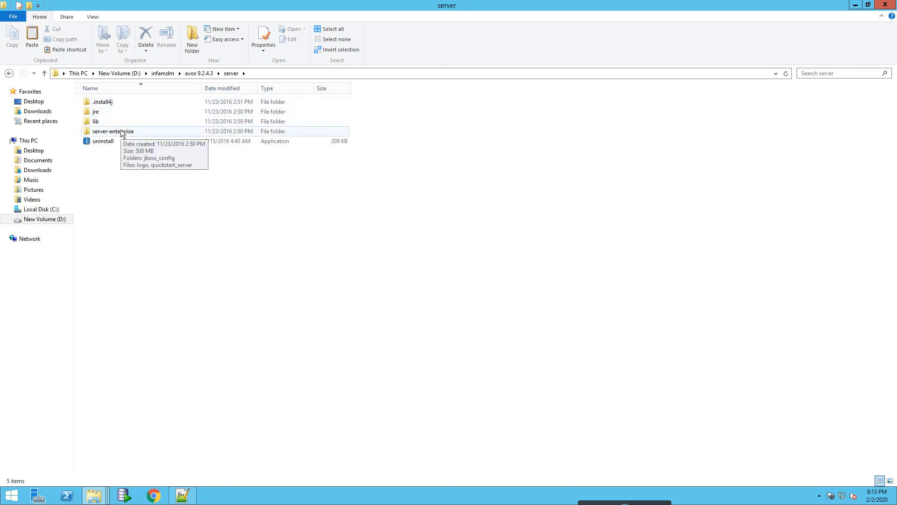
pyautogui.doubleClick(113, 131)
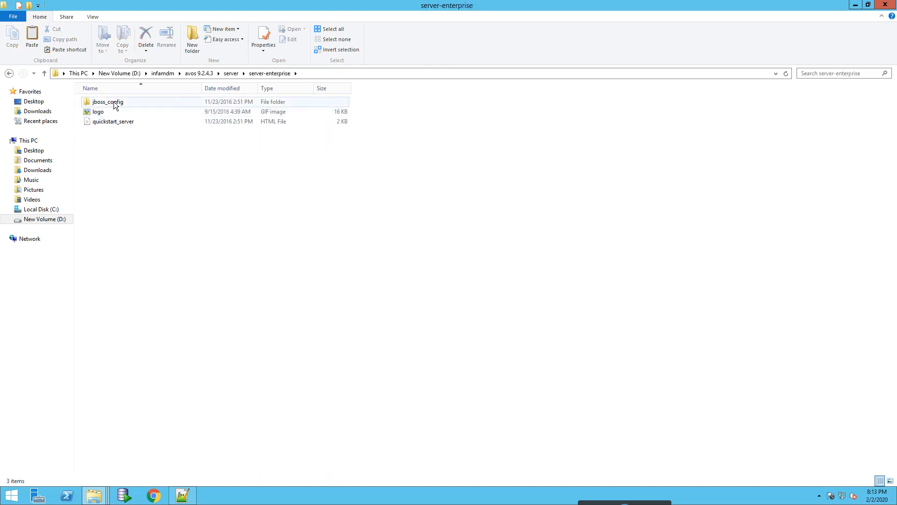
pyautogui.doubleClick(107, 100)
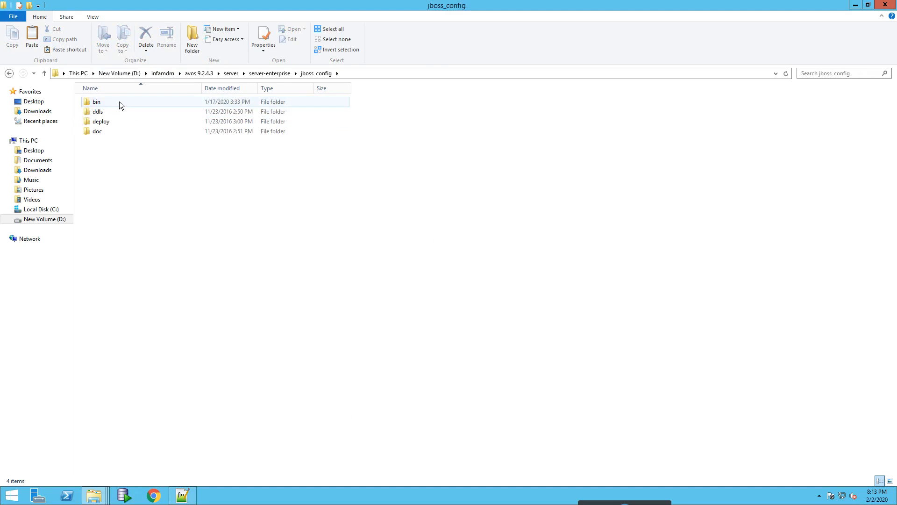
pyautogui.doubleClick(96, 101)
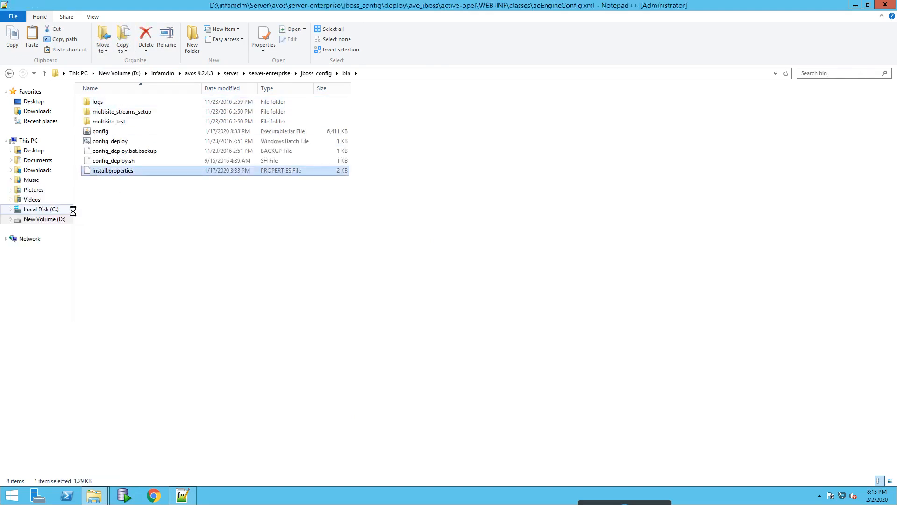
# Step: Open the old install.properties in Notepad++, dropping the missing aeEngineConfig.xml, and select all its text
pyautogui.doubleClick(113, 170)
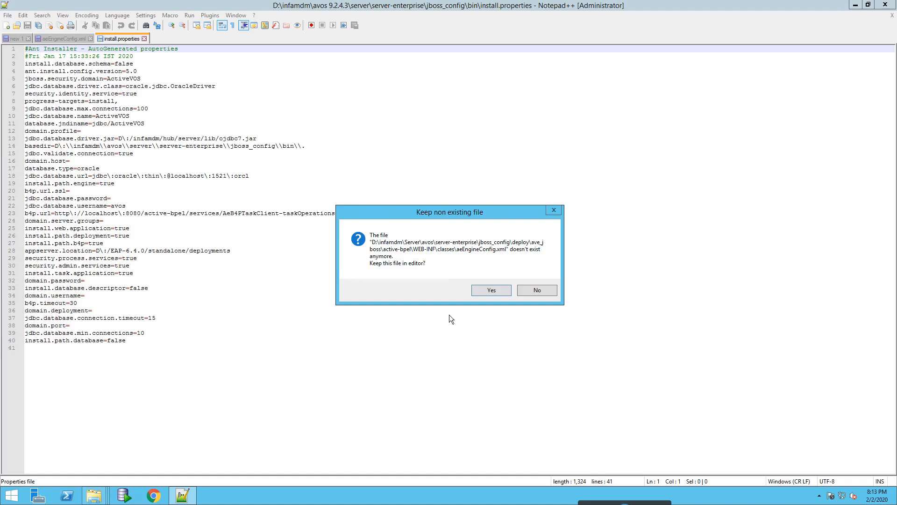
pyautogui.click(536, 290)
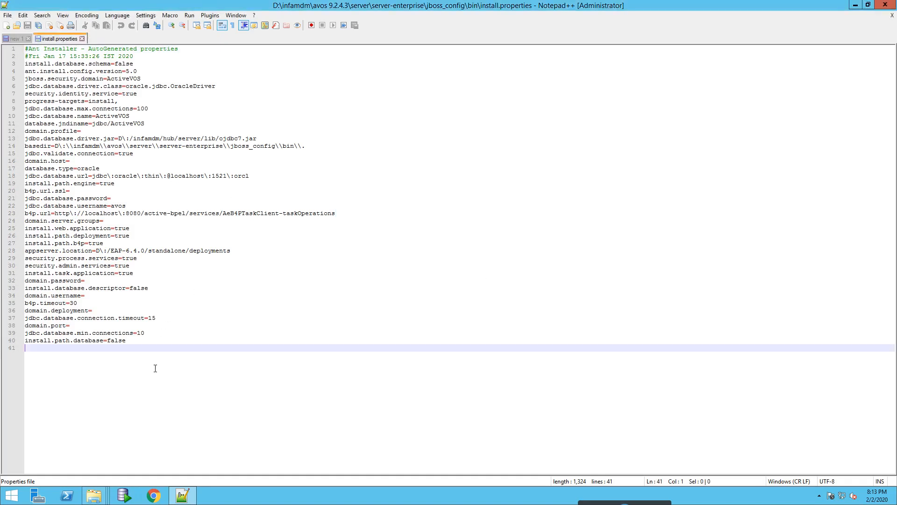
pyautogui.press('ctrl+a')
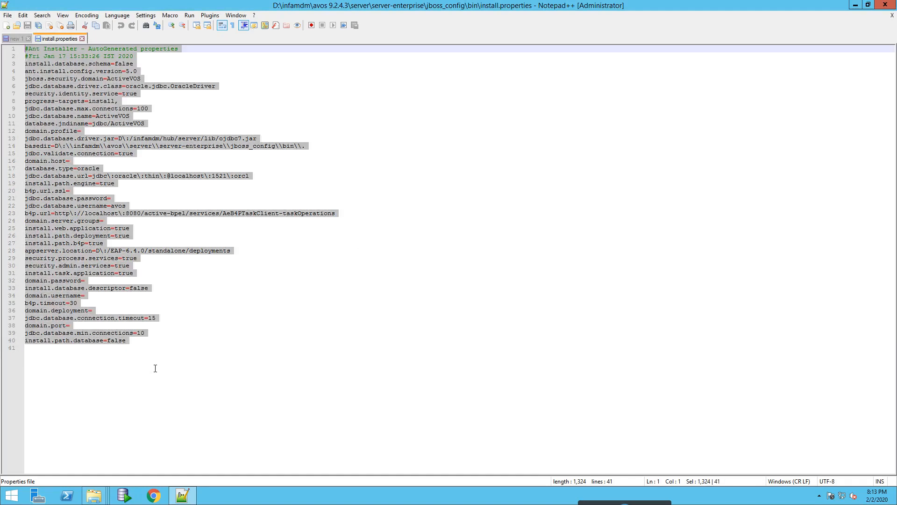
pyautogui.moveTo(121, 153)
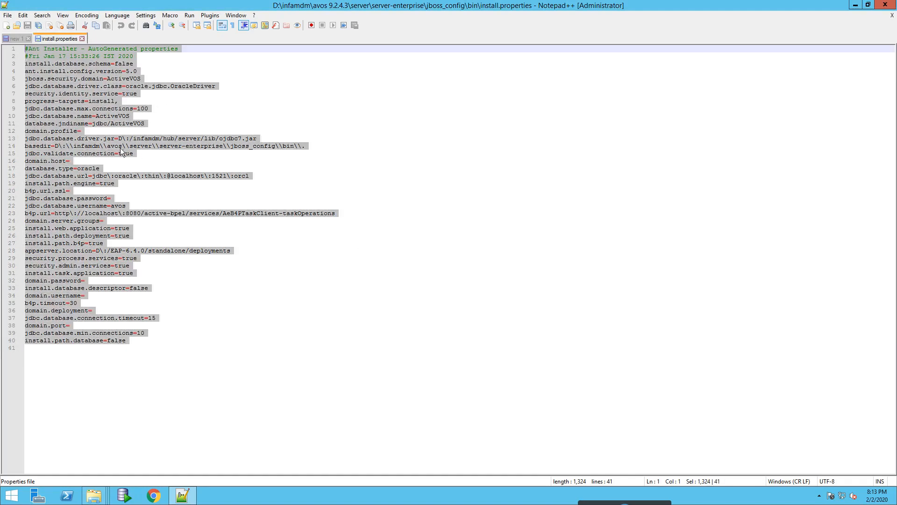
pyautogui.moveTo(131, 211)
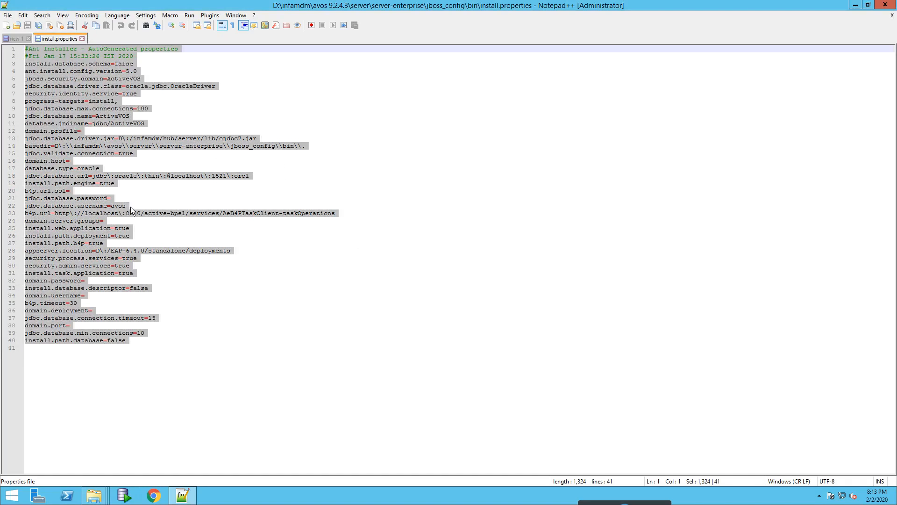
pyautogui.moveTo(95, 495)
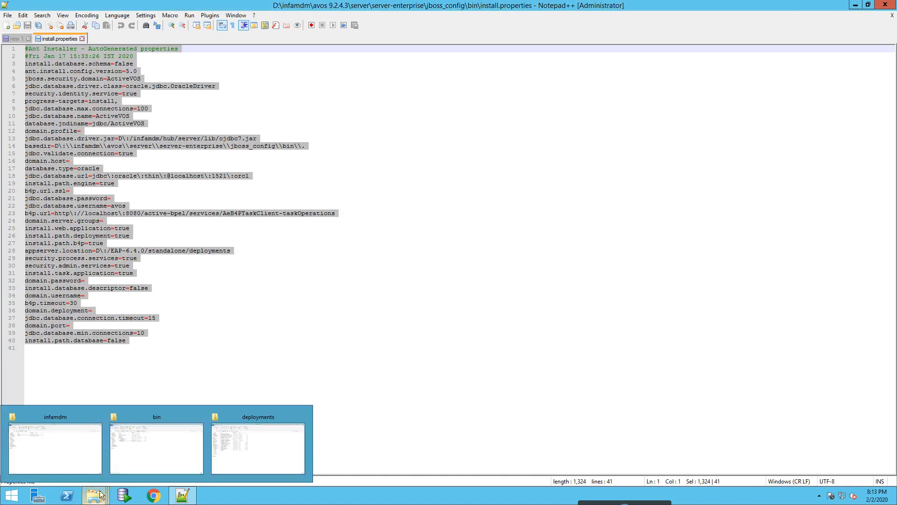
# Step: Browse to the new avos jboss_config\bin folder and select install.properties
pyautogui.click(156, 448)
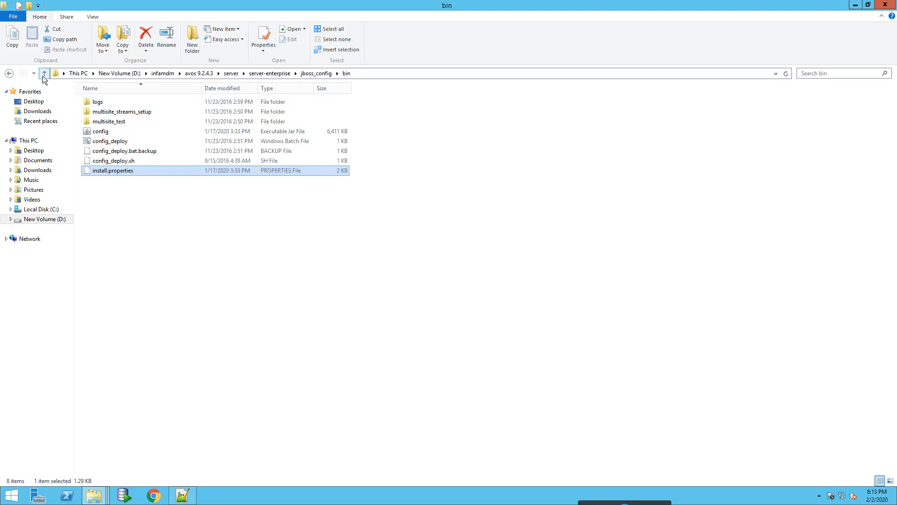
pyautogui.click(44, 73)
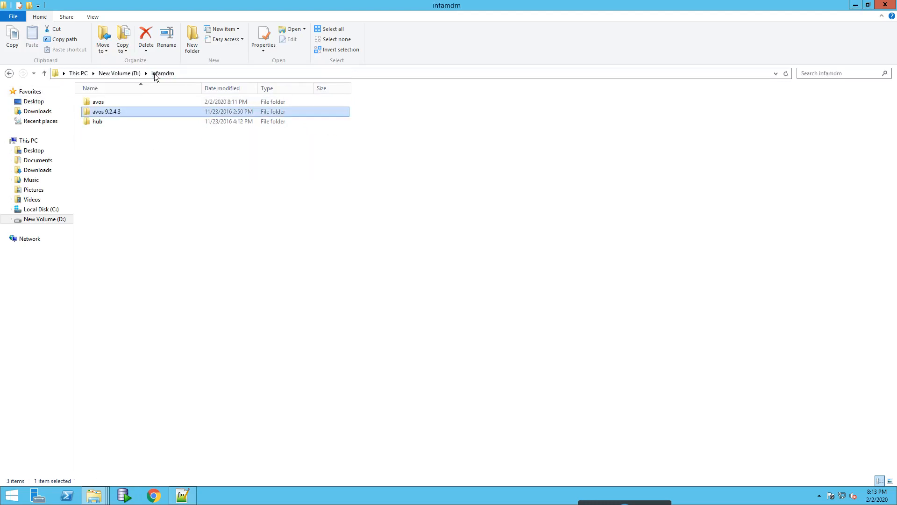
pyautogui.click(98, 101)
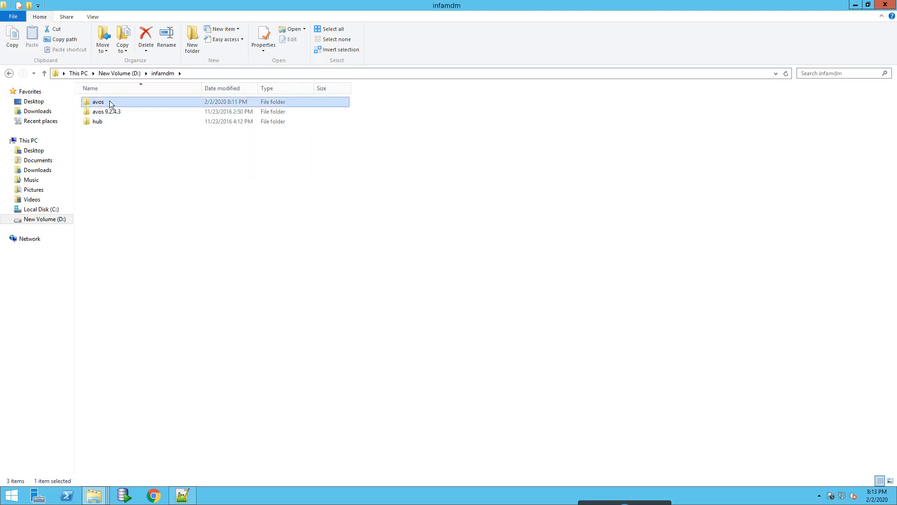
pyautogui.doubleClick(98, 101)
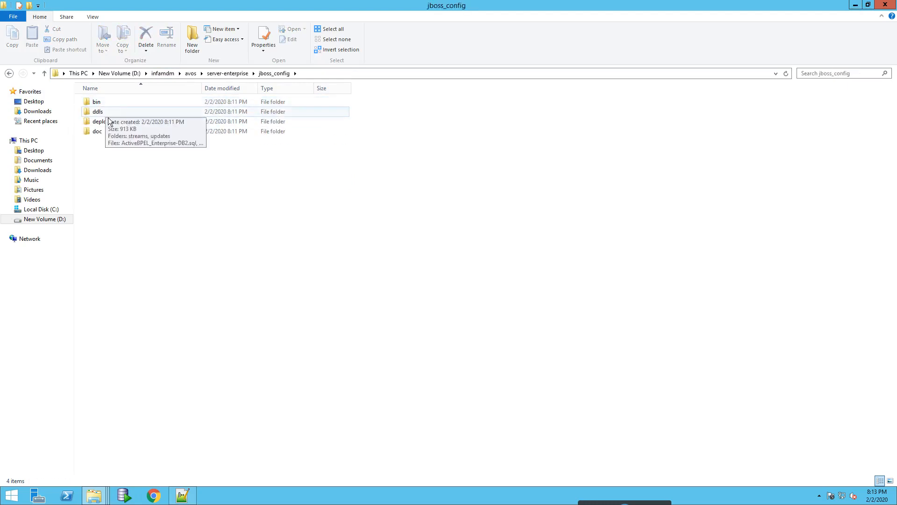
pyautogui.doubleClick(96, 101)
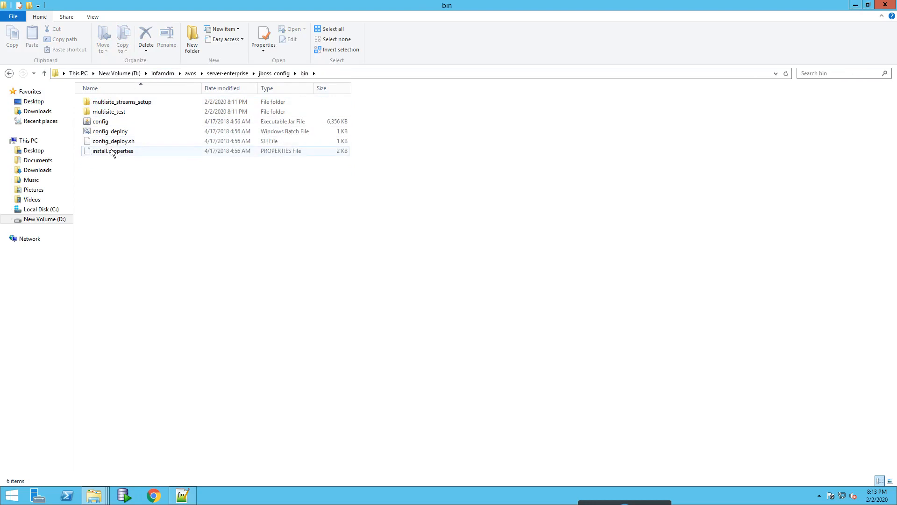
pyautogui.click(112, 151)
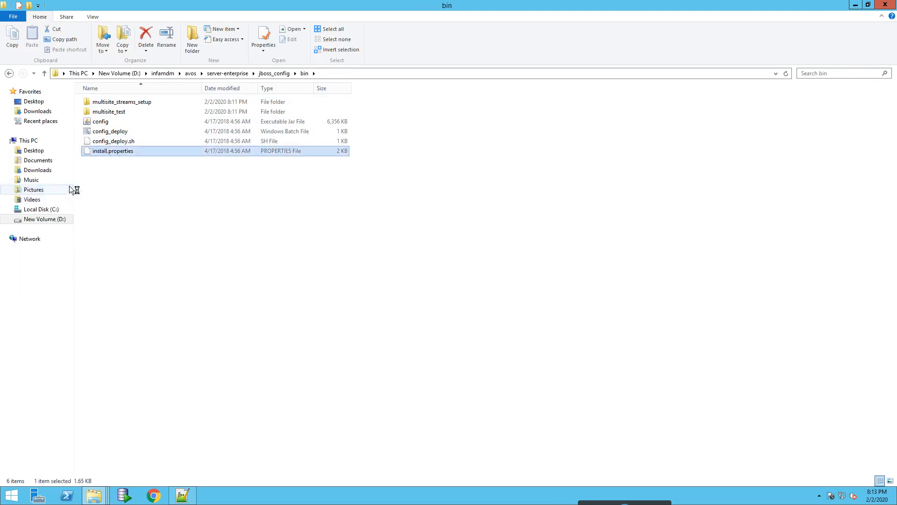
# Step: Edit install.properties so basedir points at avos\server-enterprise\jboss_config\bin, checking the path against the bin folder
pyautogui.doubleClick(112, 151)
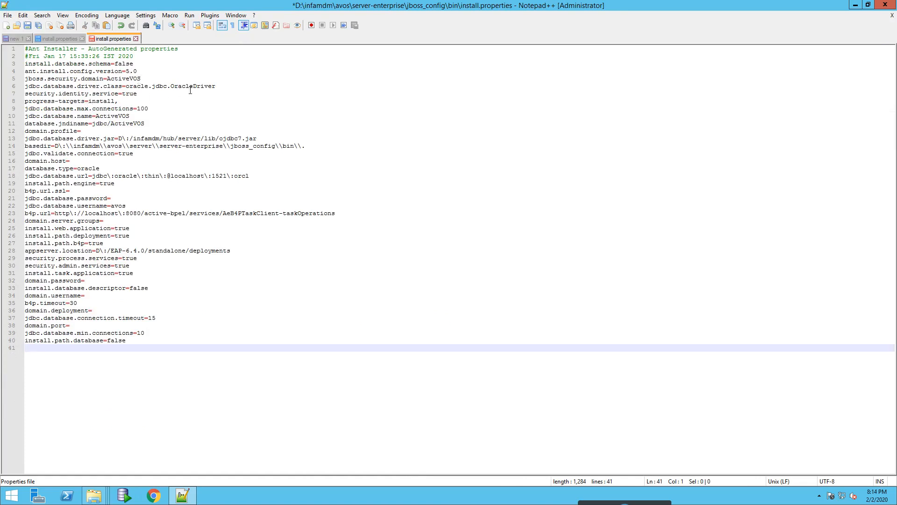
pyautogui.moveTo(100, 123)
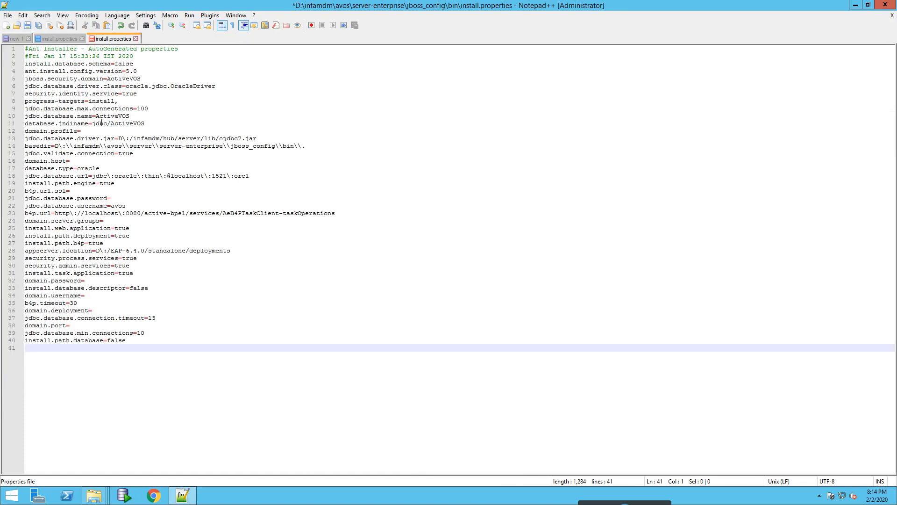
pyautogui.moveTo(131, 138)
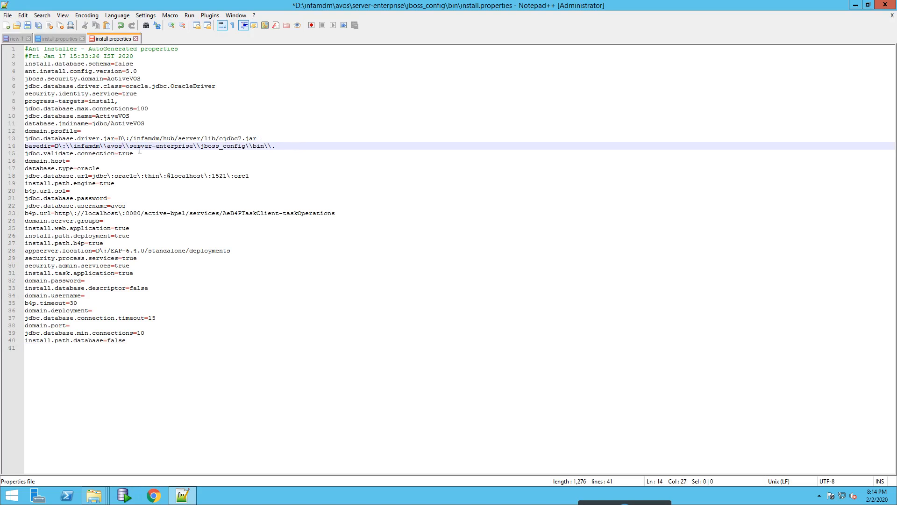
pyautogui.moveTo(94, 496)
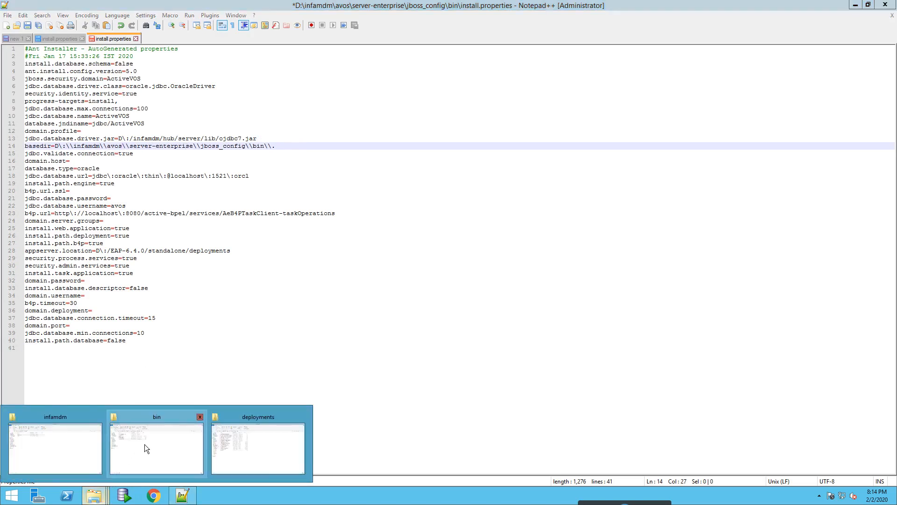
pyautogui.click(156, 449)
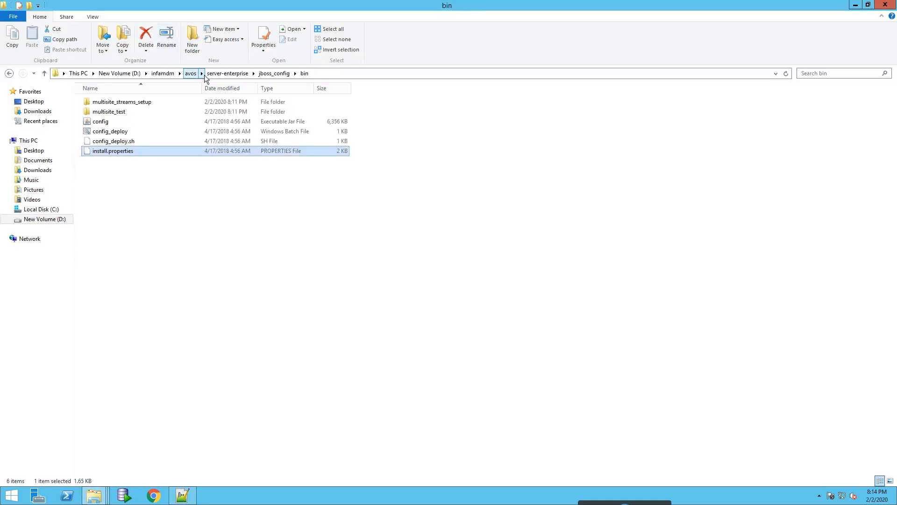
pyautogui.doubleClick(113, 151)
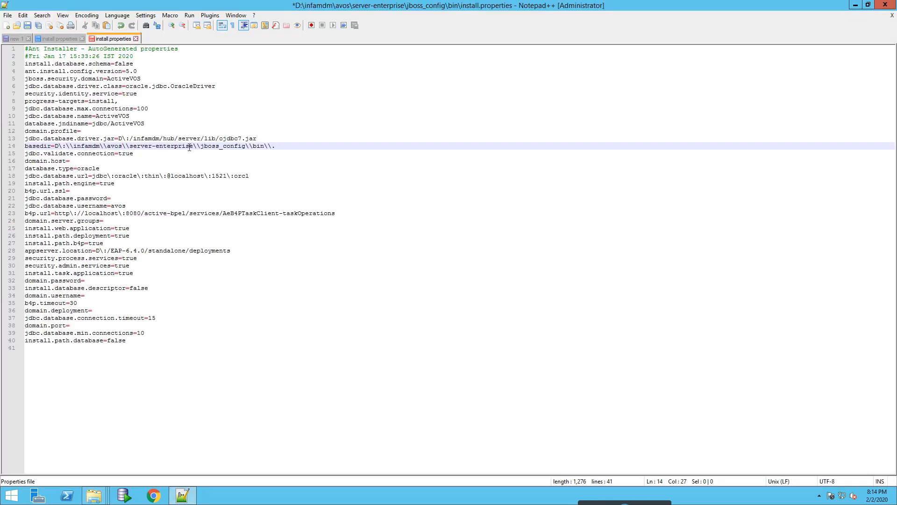
pyautogui.moveTo(117, 243)
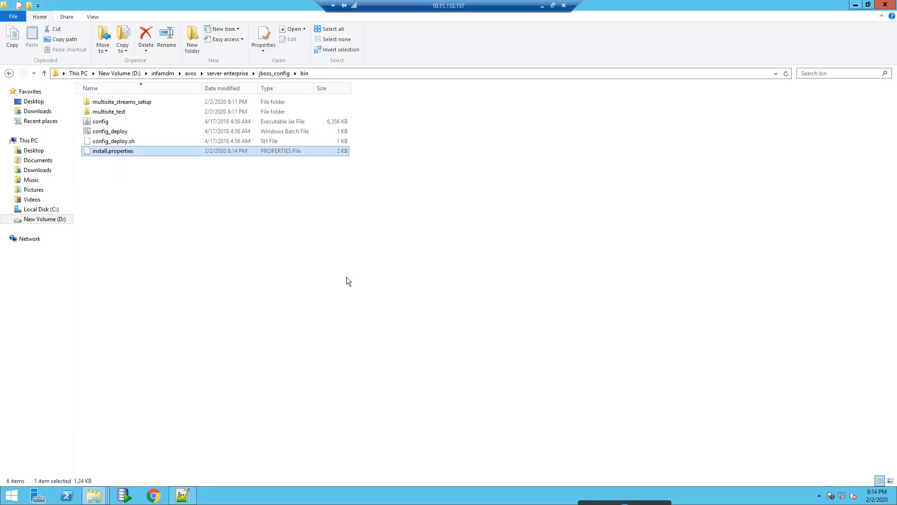
# Step: Navigate from jboss_config into deploy\ave_jboss
pyautogui.click(44, 73)
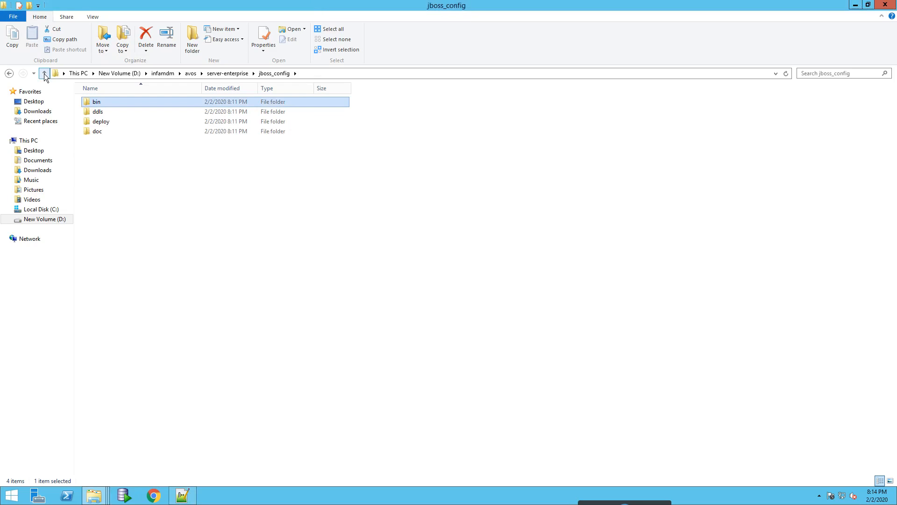
pyautogui.moveTo(161, 148)
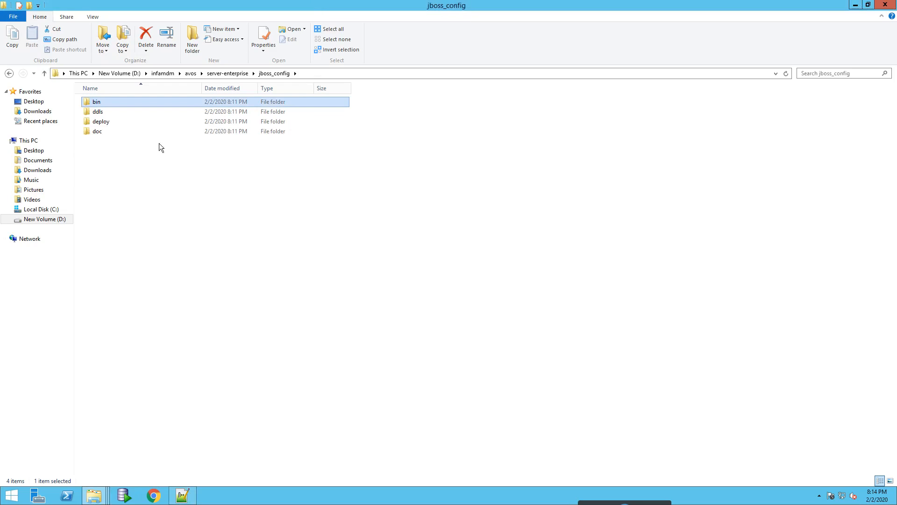
pyautogui.doubleClick(101, 122)
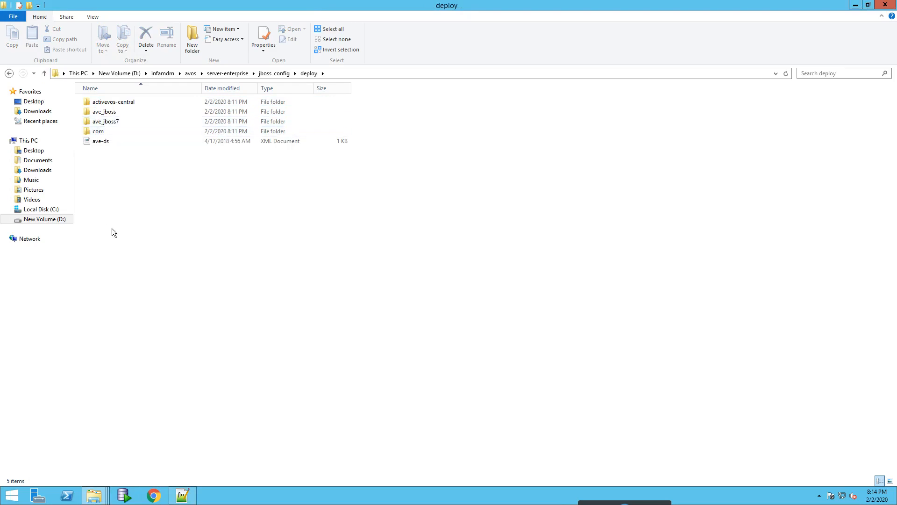
pyautogui.moveTo(126, 185)
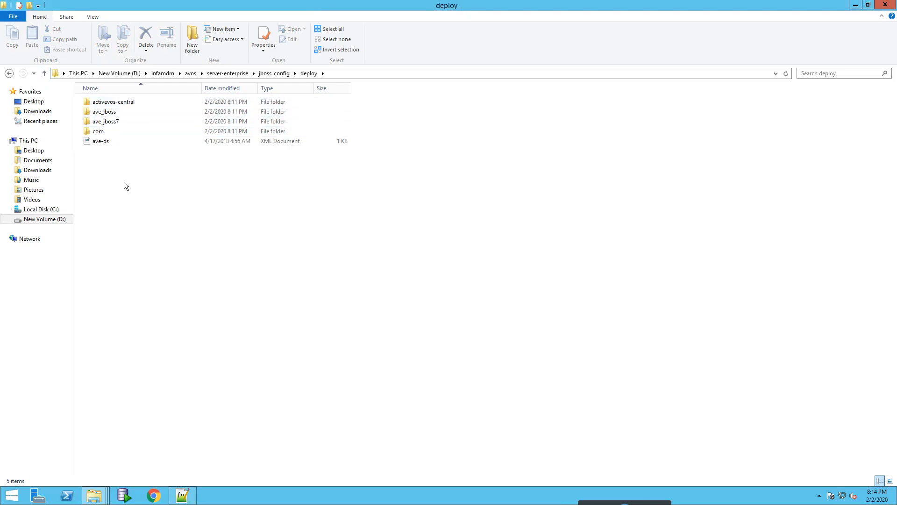
pyautogui.moveTo(241, 183)
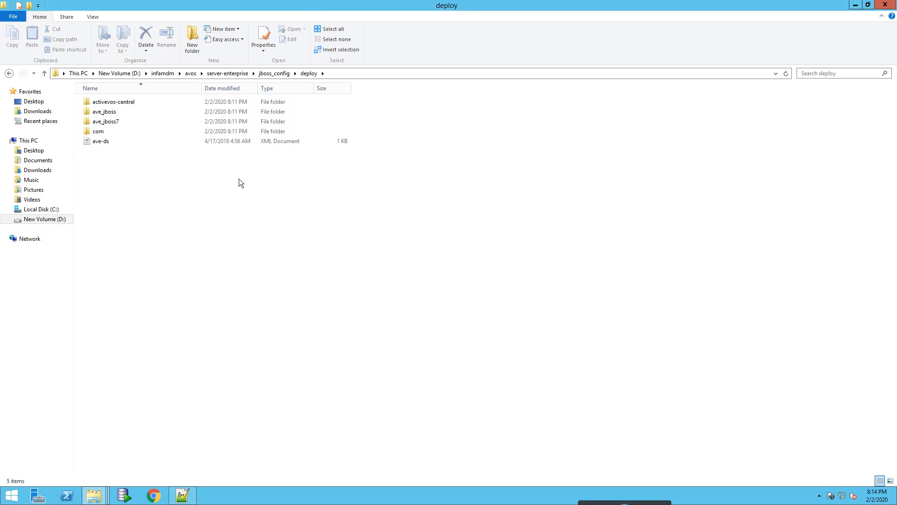
pyautogui.doubleClick(104, 112)
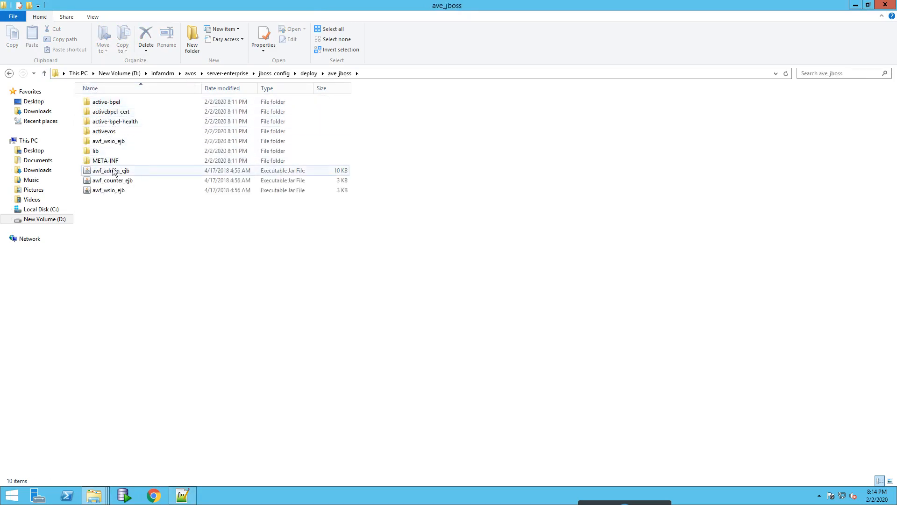
pyautogui.click(107, 141)
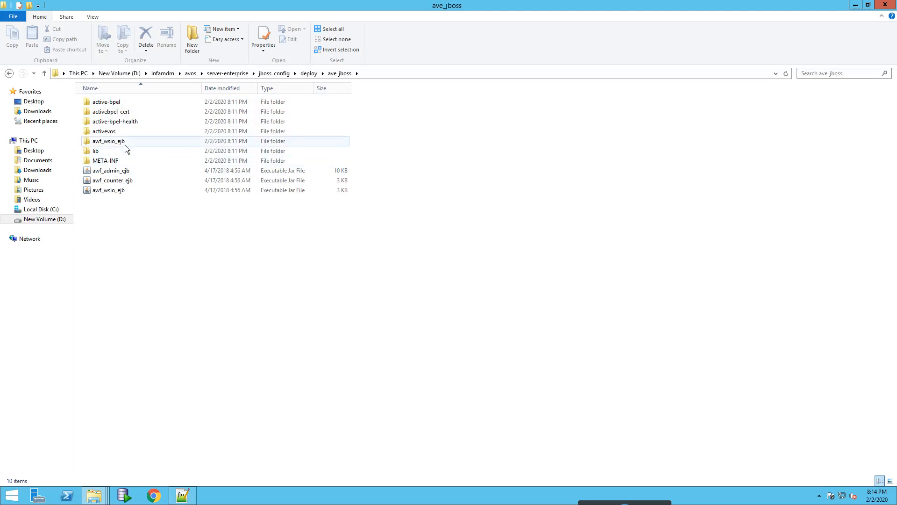
# Step: Go down active-bpel\WEB-INF\classes and bring up the context menu on aeEngineConfig
pyautogui.doubleClick(106, 101)
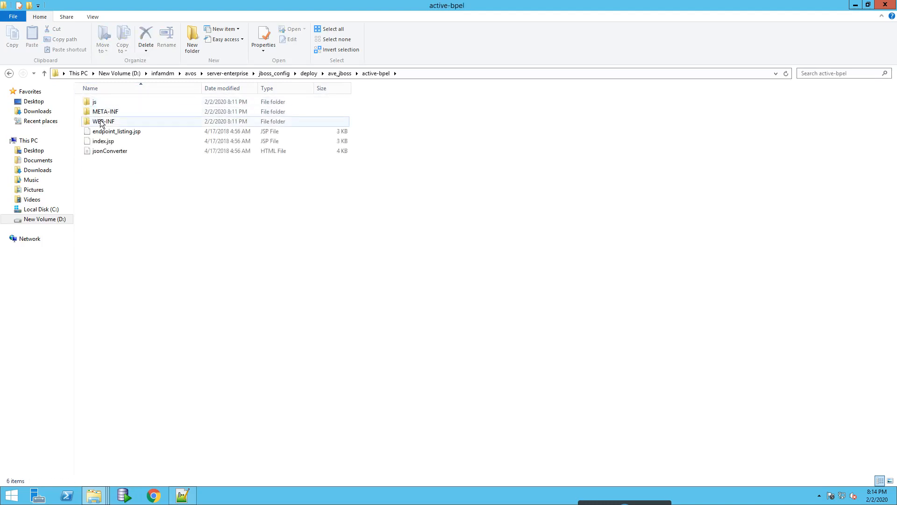
pyautogui.doubleClick(103, 122)
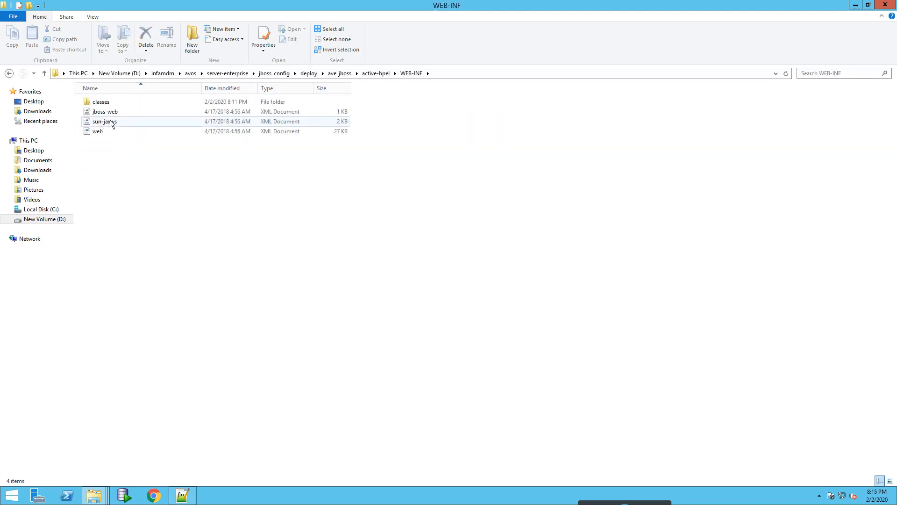
pyautogui.doubleClick(100, 101)
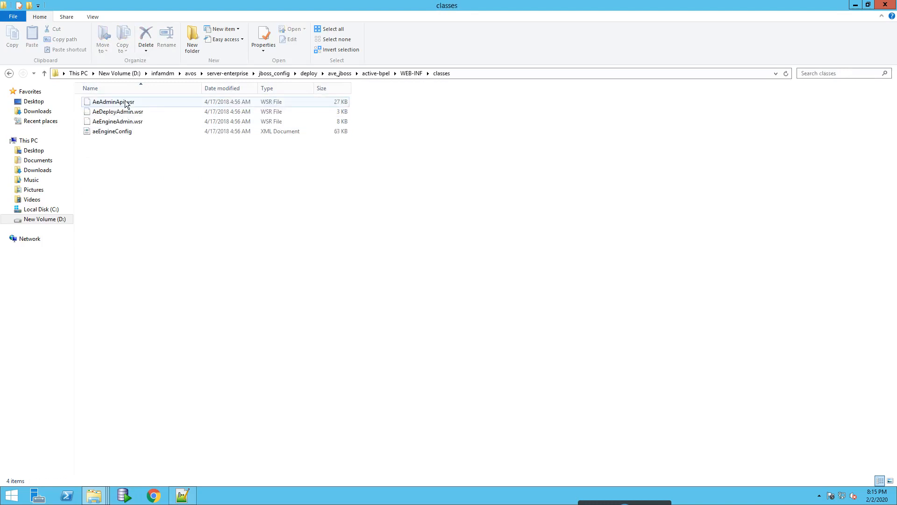
pyautogui.rightClick(112, 131)
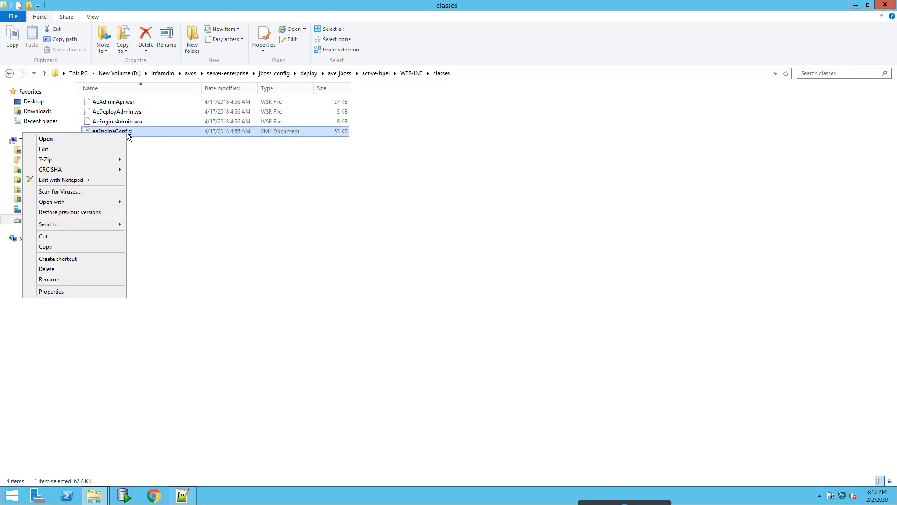
# Step: Edit aeEngineConfig.xml in Notepad++ and find the IdentityServiceManager entry at line 739
pyautogui.click(64, 179)
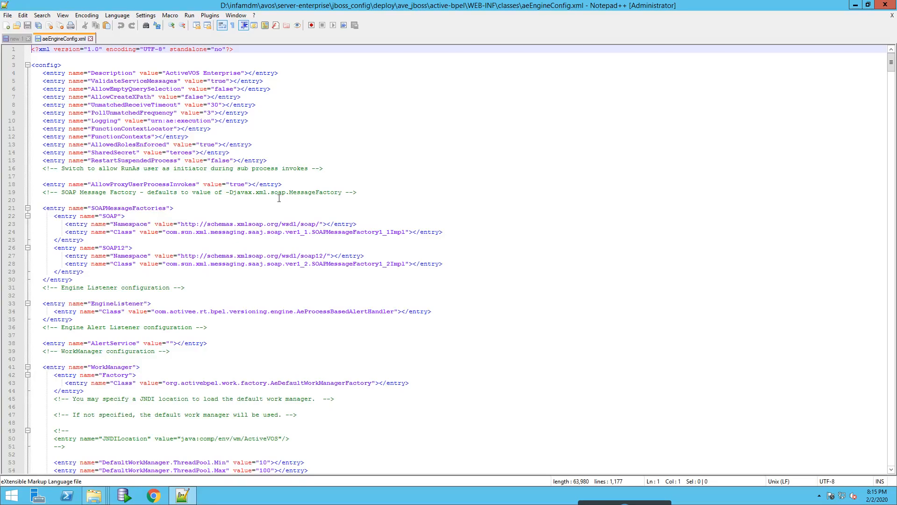
pyautogui.moveTo(350, 222)
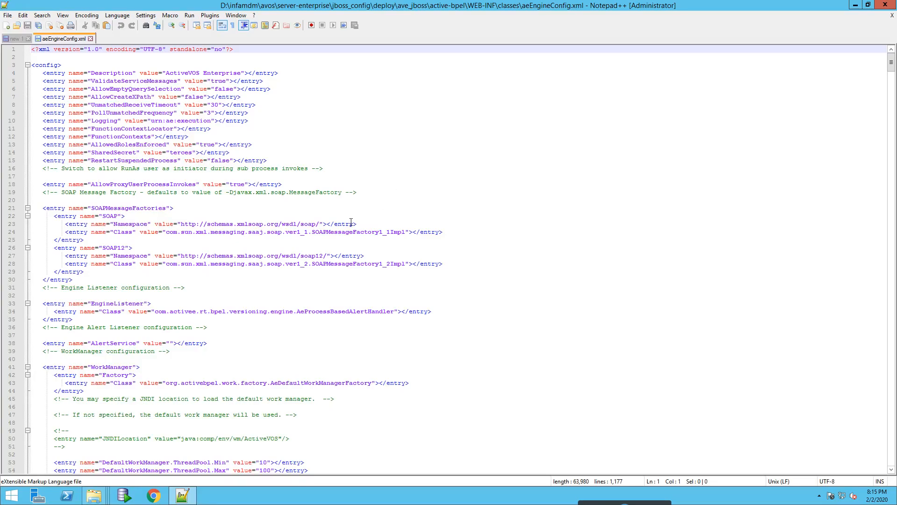
pyautogui.press('Ctrl+f')
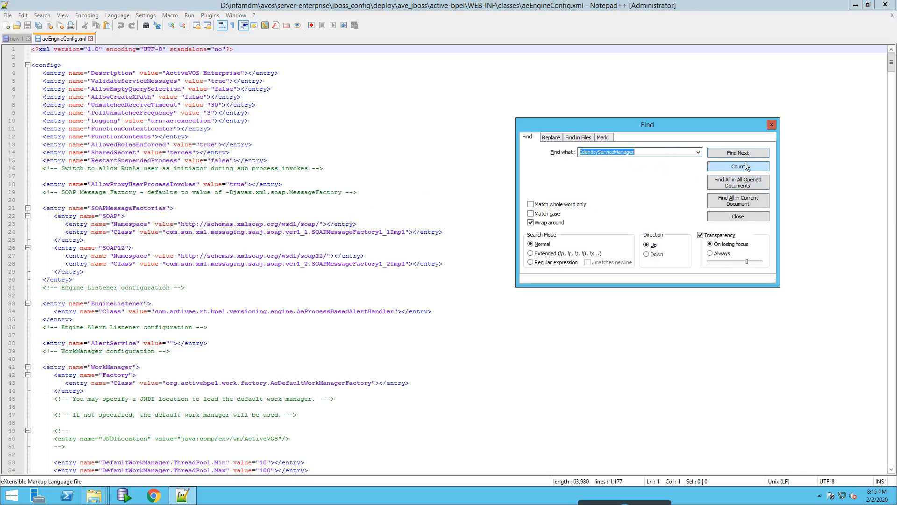
pyautogui.click(737, 153)
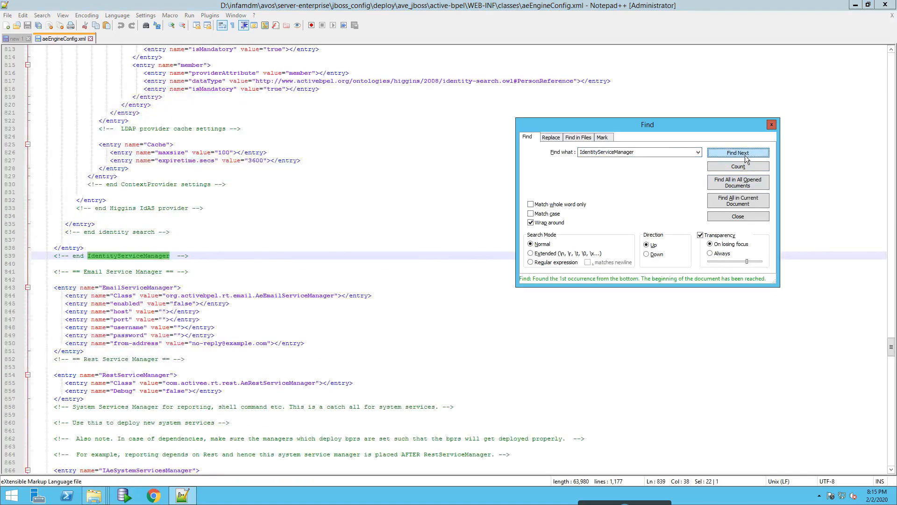
pyautogui.click(738, 152)
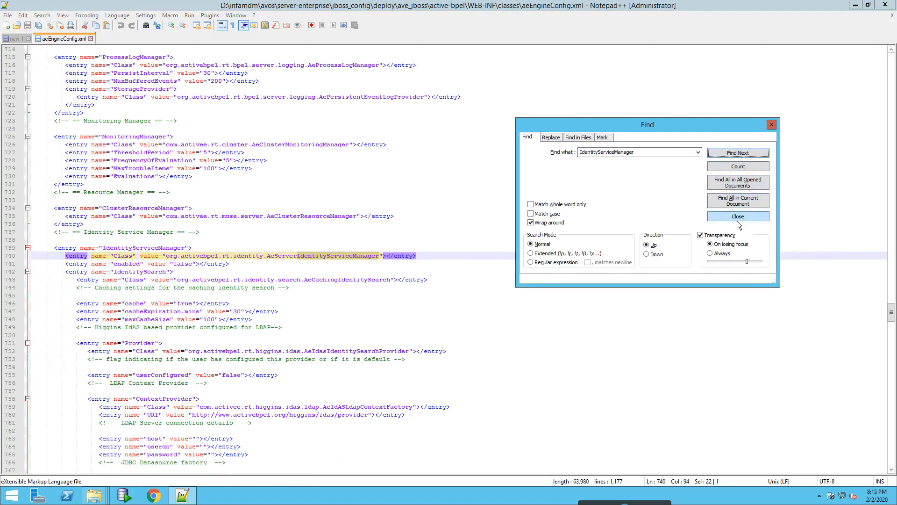
pyautogui.click(737, 216)
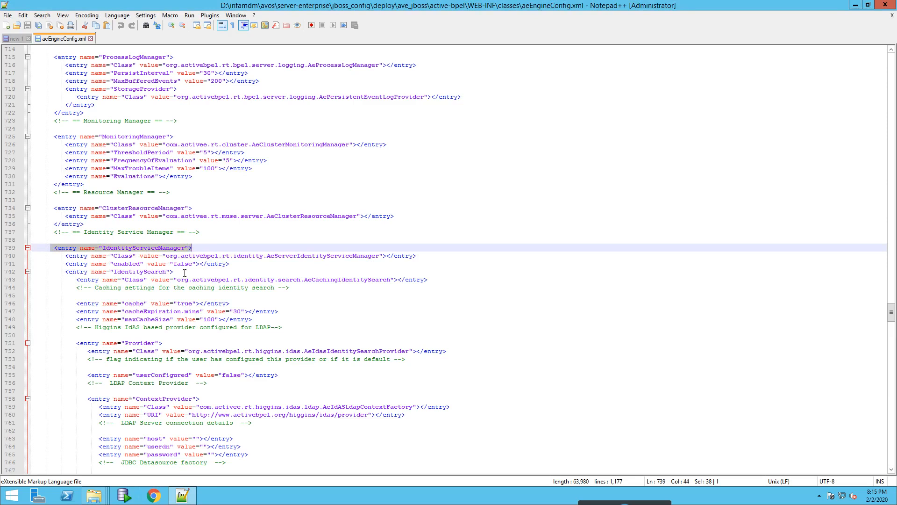
pyautogui.moveTo(51, 251)
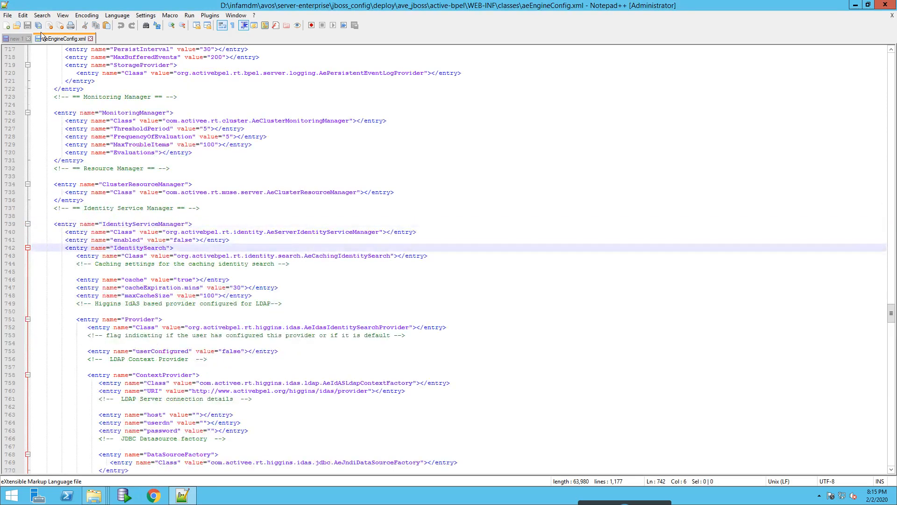
# Step: Replace the IdentityServiceManager block with the MdmIdentitySearchProvider version from the notes
pyautogui.click(14, 39)
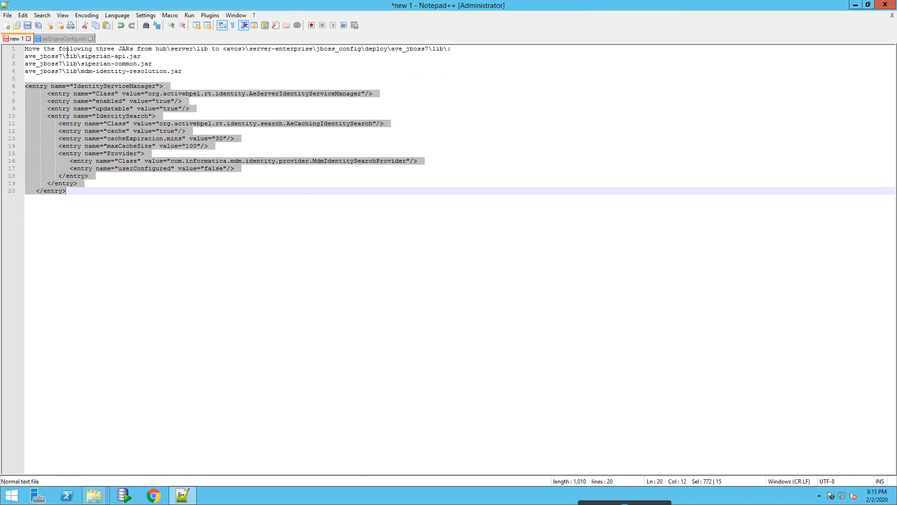
pyautogui.click(60, 38)
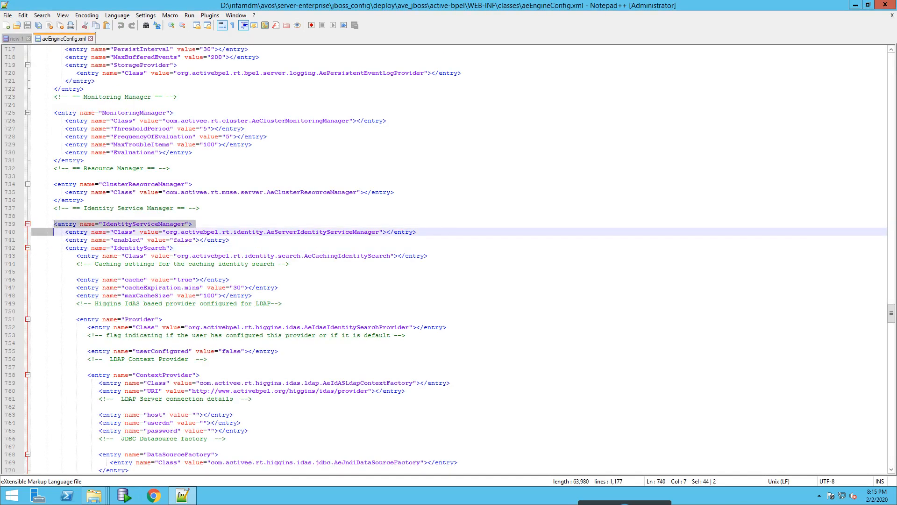
pyautogui.scroll(-3)
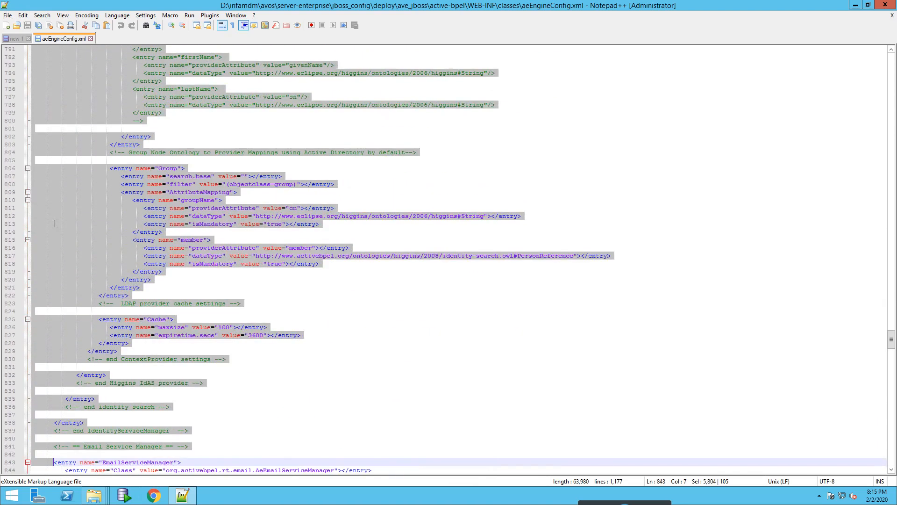
pyautogui.click(184, 259)
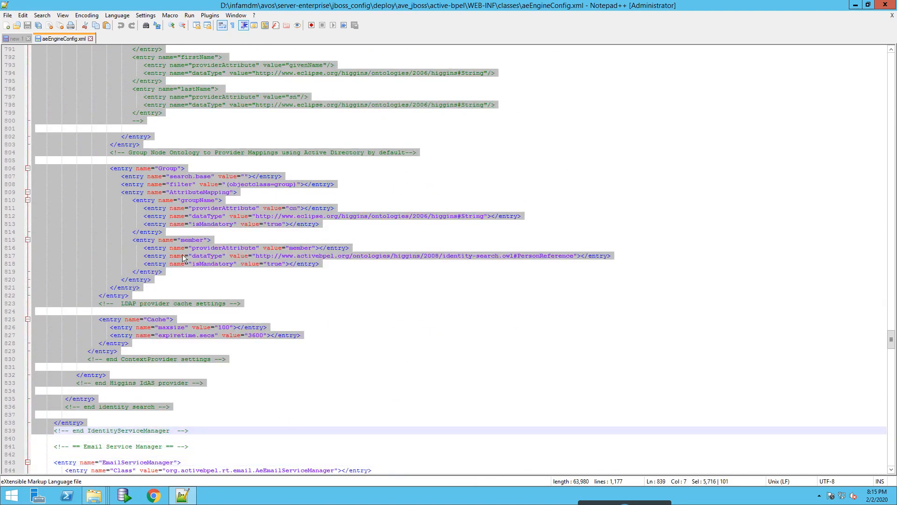
pyautogui.click(48, 438)
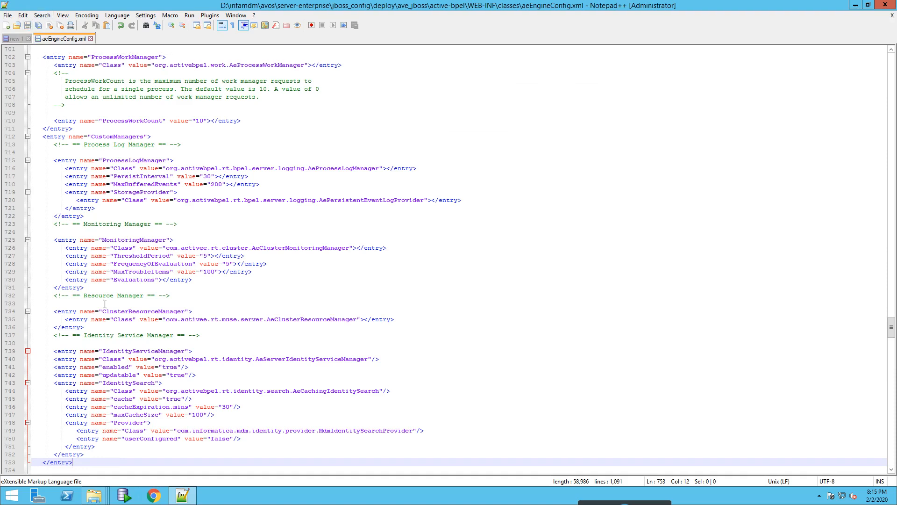
pyautogui.moveTo(168, 86)
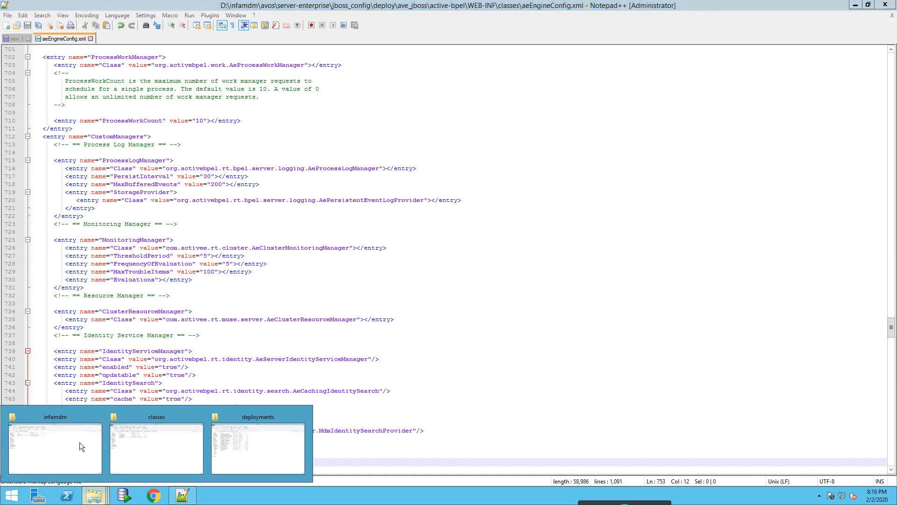
# Step: Return to Explorer and go up from classes into the jboss_config bin folder
pyautogui.click(156, 448)
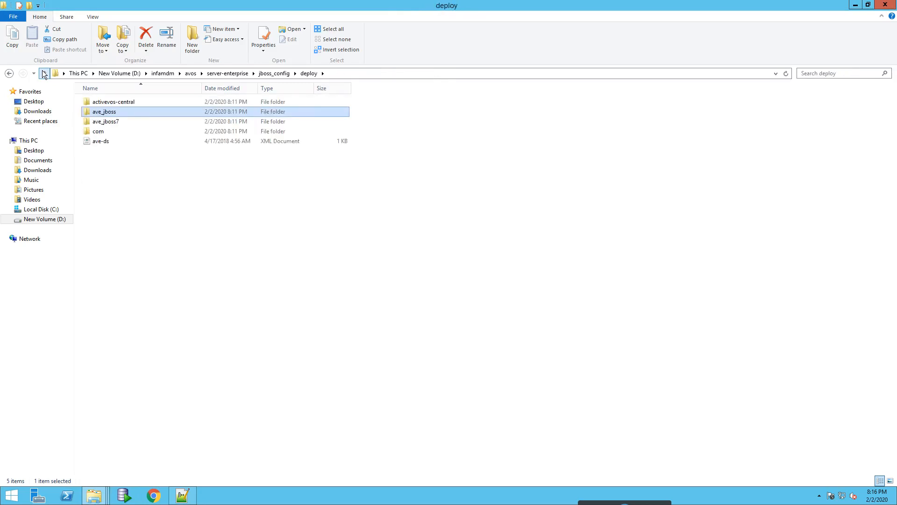
pyautogui.click(44, 73)
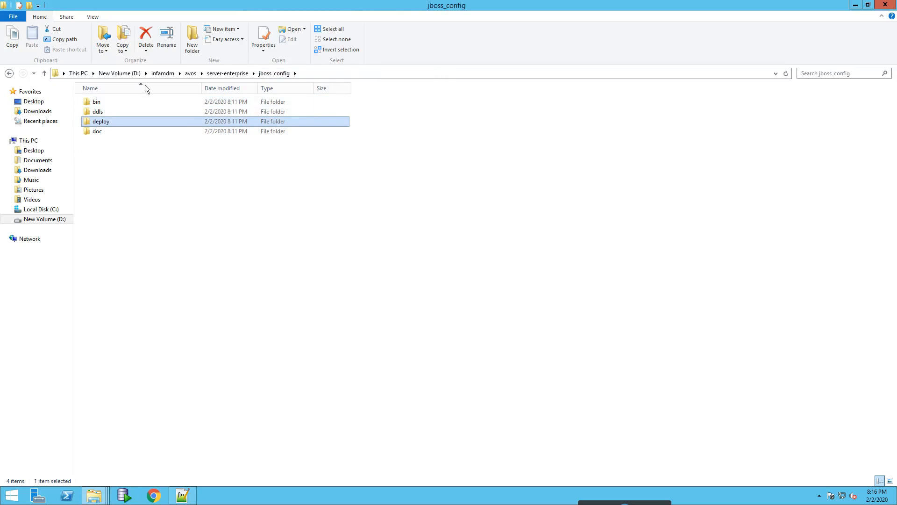
pyautogui.doubleClick(97, 101)
pyautogui.write('config.jar')
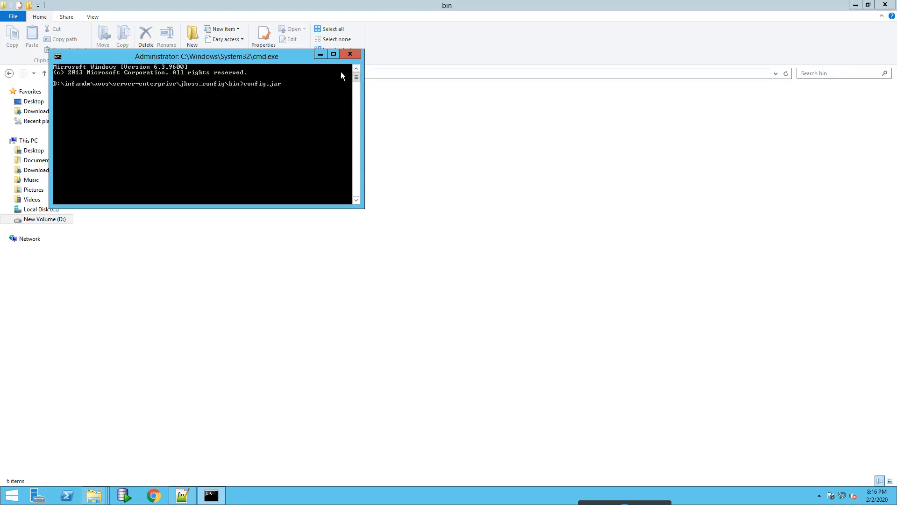
# Step: Run config_deploy.bat and accept the options, Oracle server, security and deployment pages
pyautogui.write('config_deploy.bat')
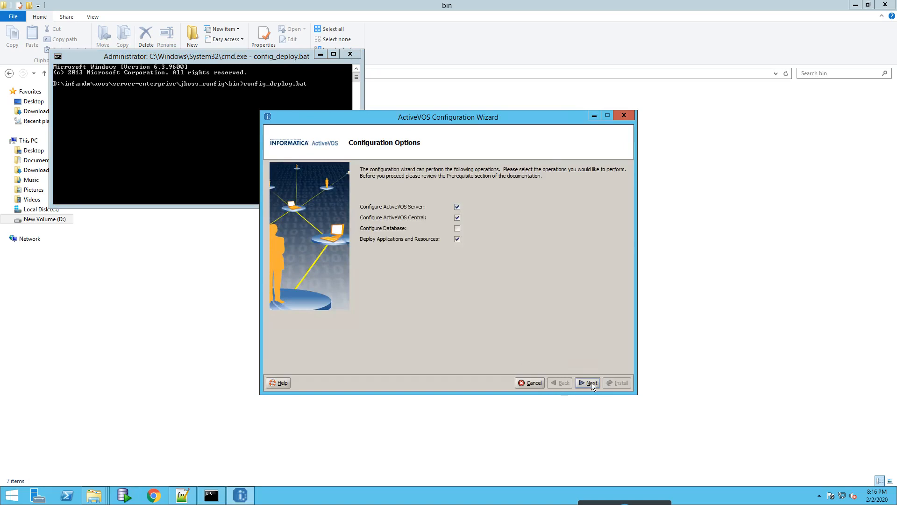
pyautogui.click(589, 382)
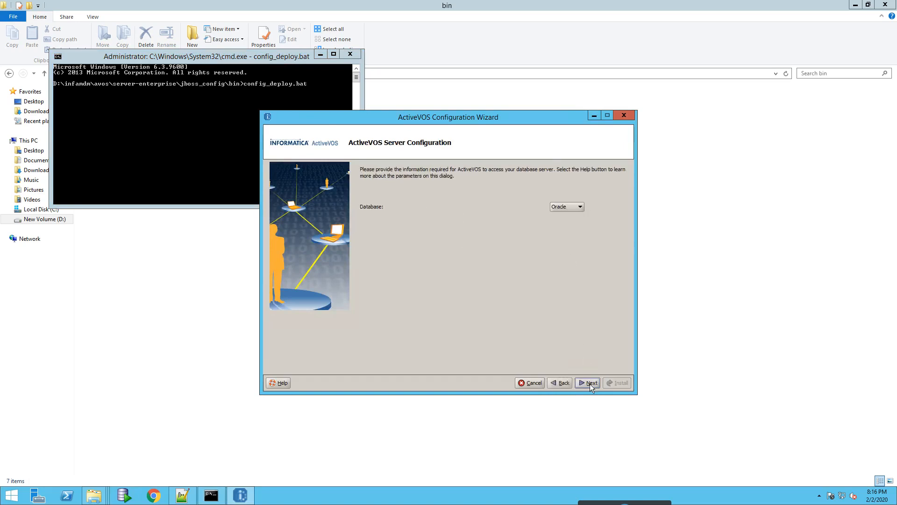
pyautogui.click(589, 382)
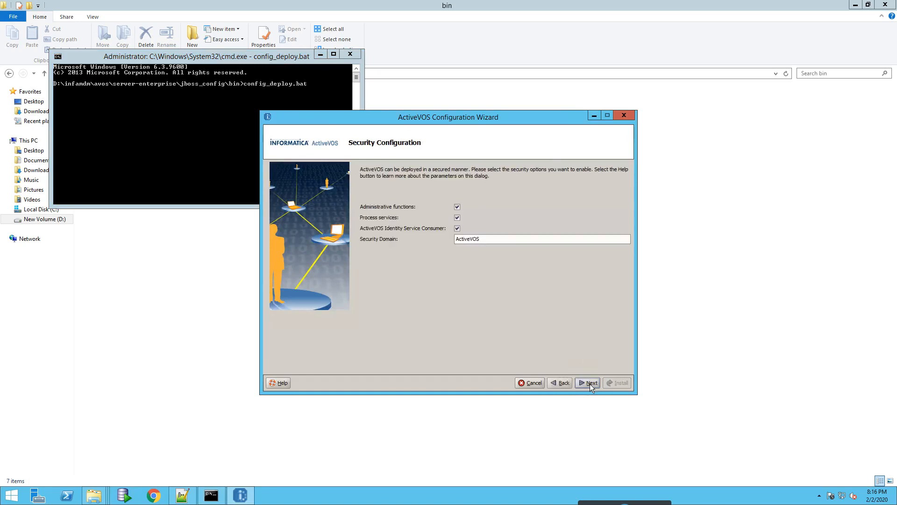
pyautogui.click(590, 382)
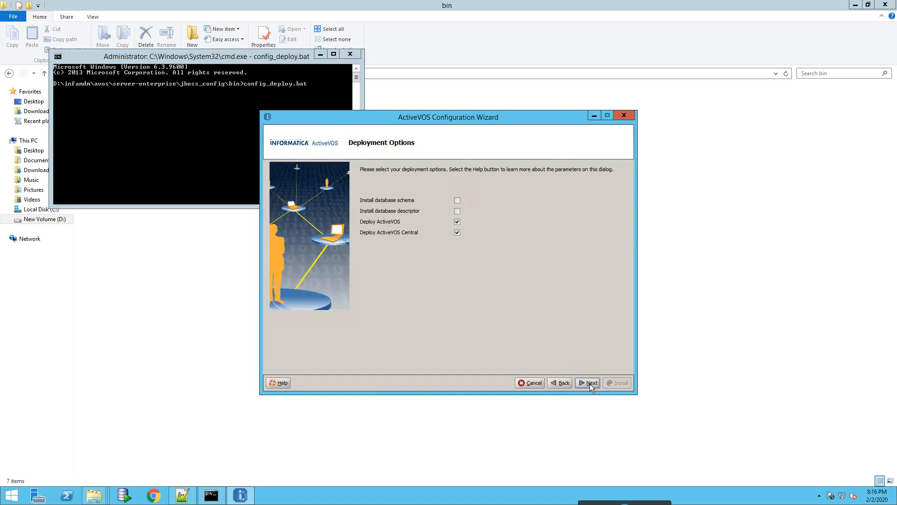
pyautogui.moveTo(429, 233)
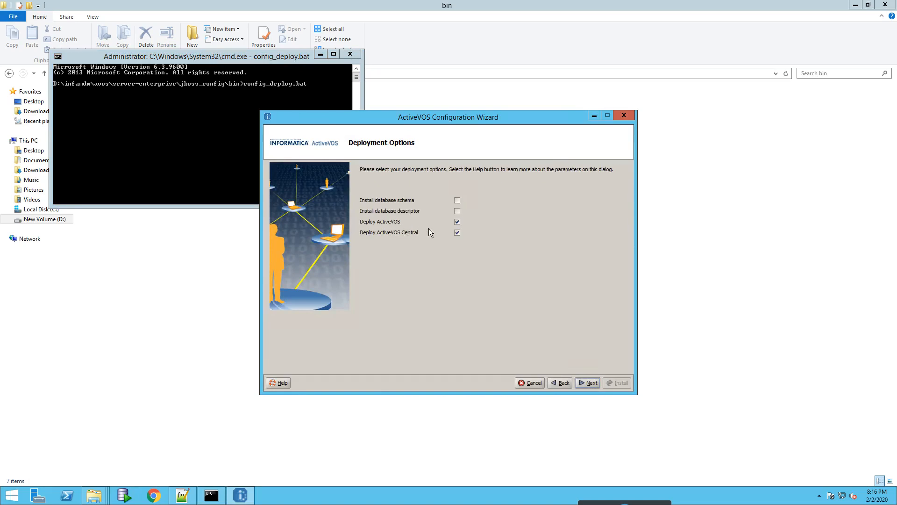
pyautogui.click(590, 382)
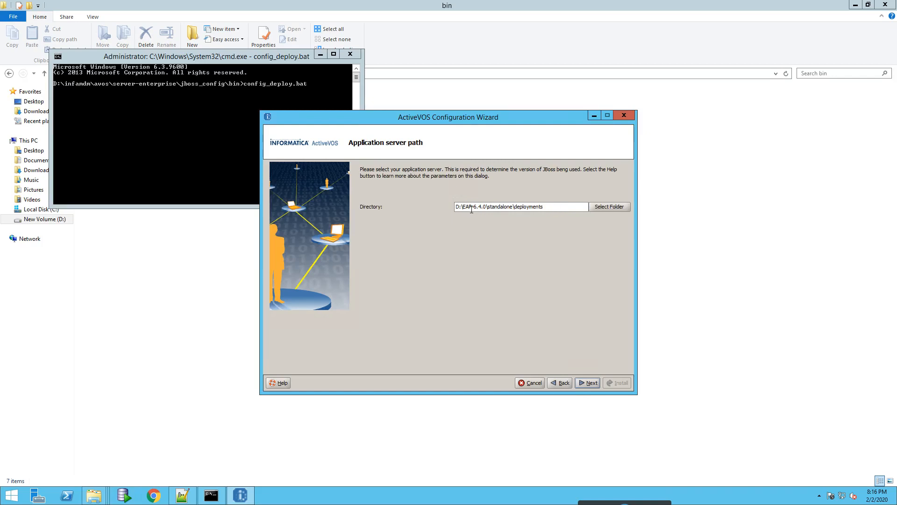
pyautogui.moveTo(591, 386)
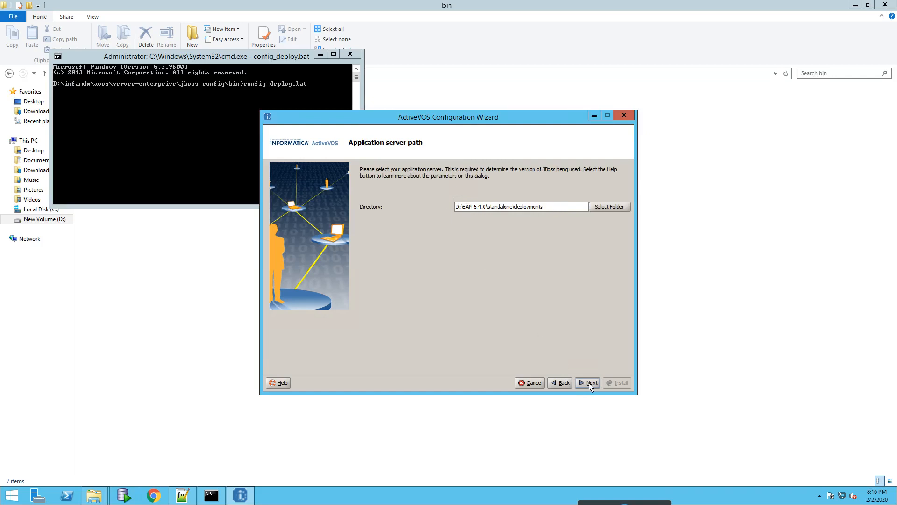
# Step: Install with details shown until BUILD SUCCESSFUL, acknowledge the Finished message and exit the wizard
pyautogui.click(589, 382)
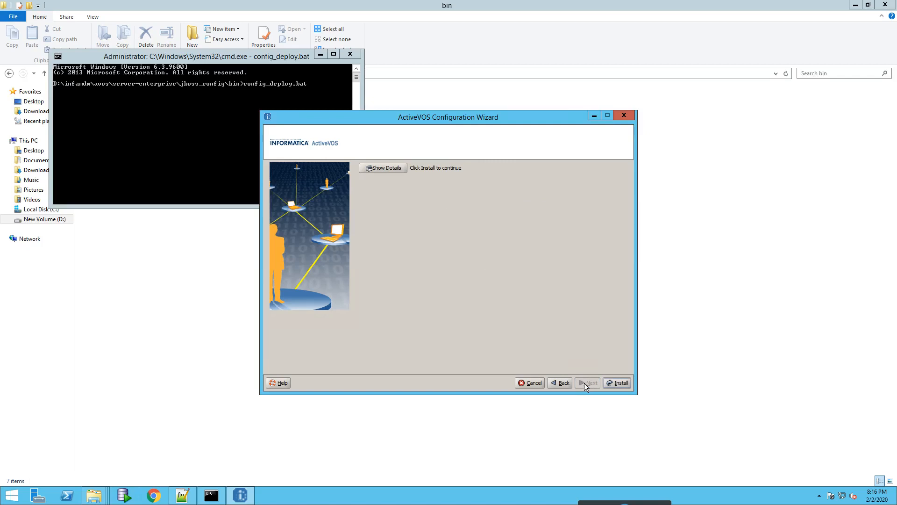
pyautogui.click(616, 382)
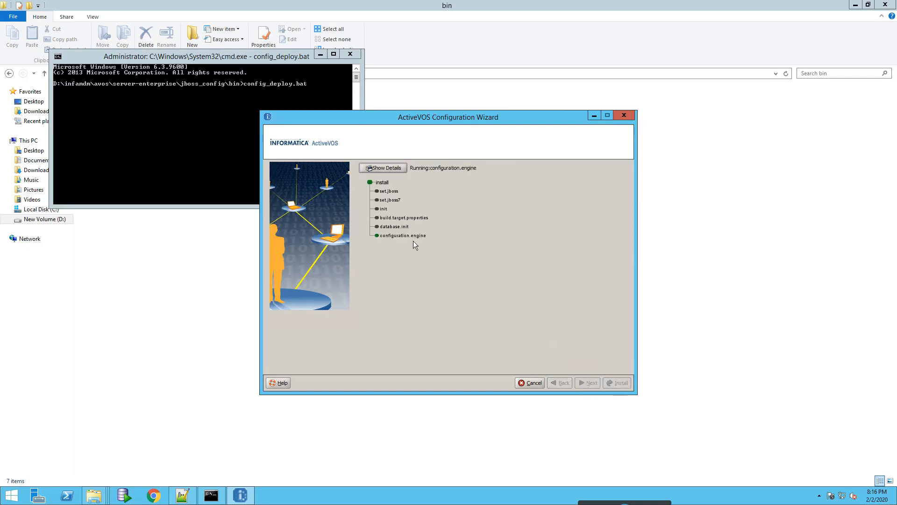
pyautogui.click(382, 167)
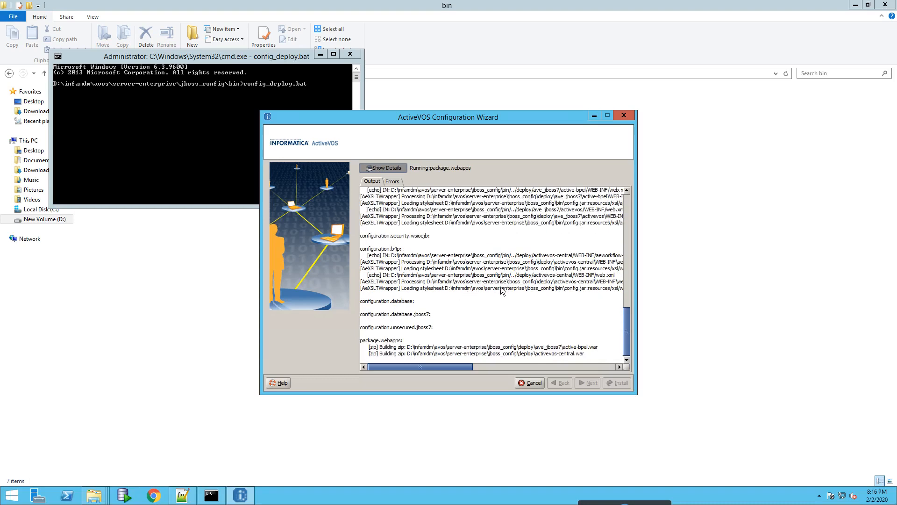
pyautogui.moveTo(539, 317)
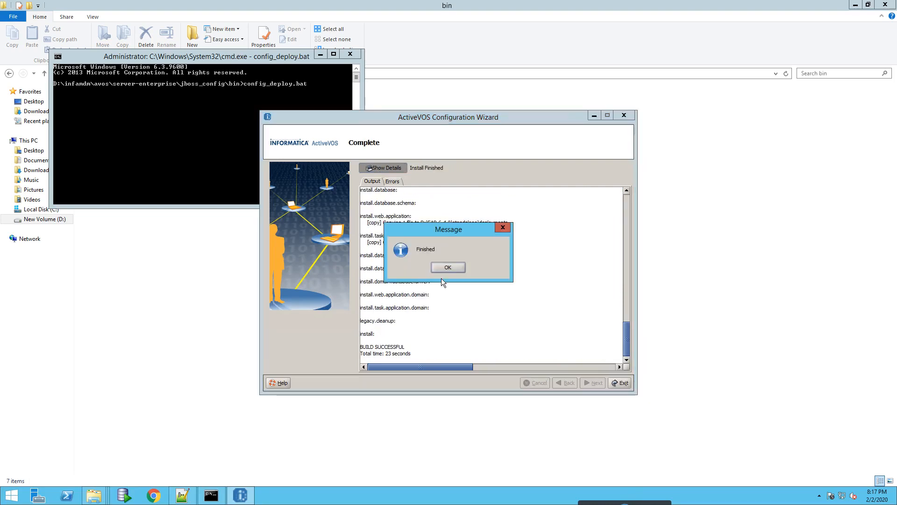
pyautogui.click(448, 267)
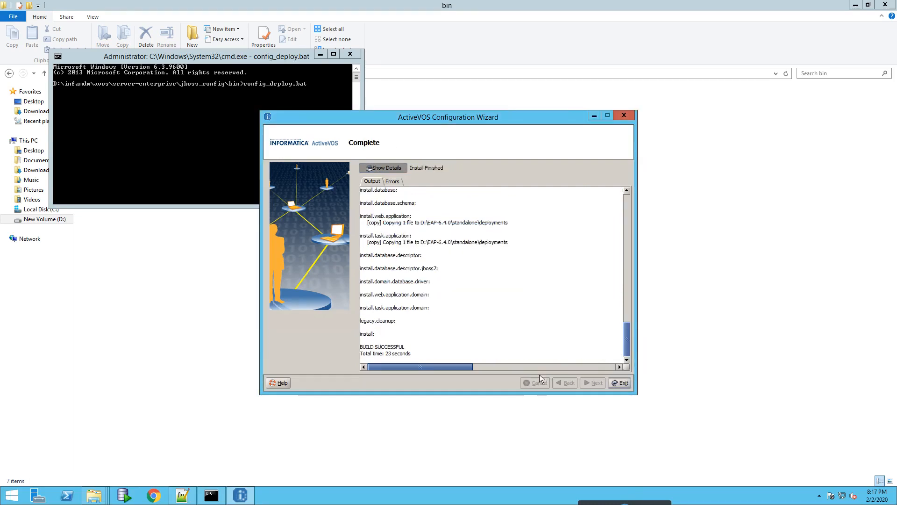
pyautogui.click(620, 382)
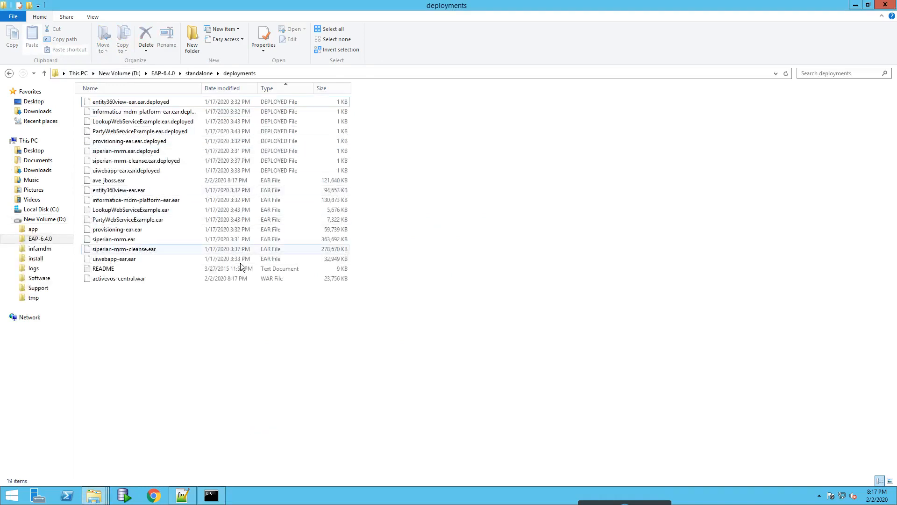
# Step: Confirm activevos-central.war.deployed and ave_jboss.ear.deployed appear in D:\EAP-6.4.0\standalone\deployments
pyautogui.click(258, 401)
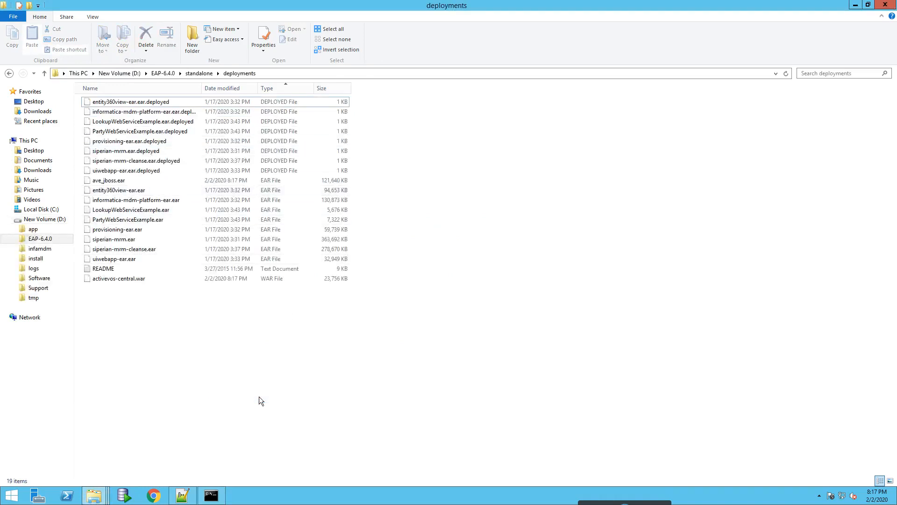
pyautogui.moveTo(338, 373)
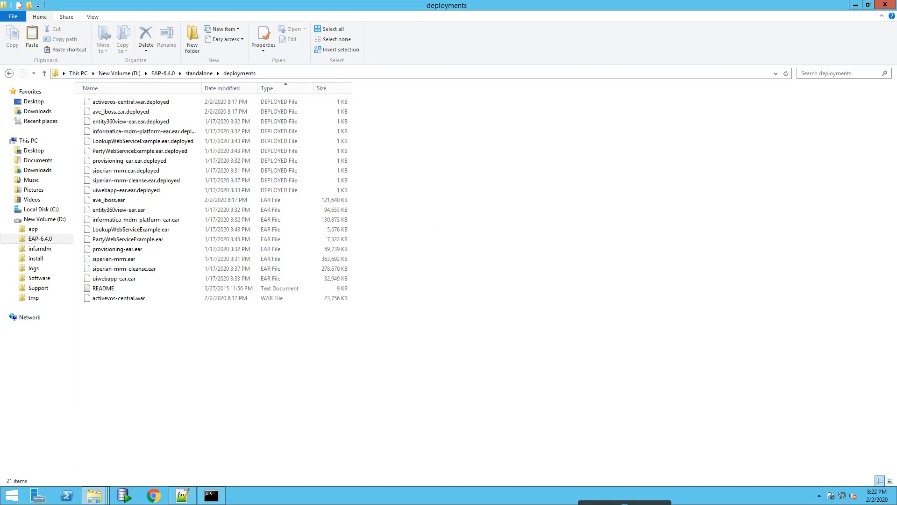
pyautogui.moveTo(136, 200)
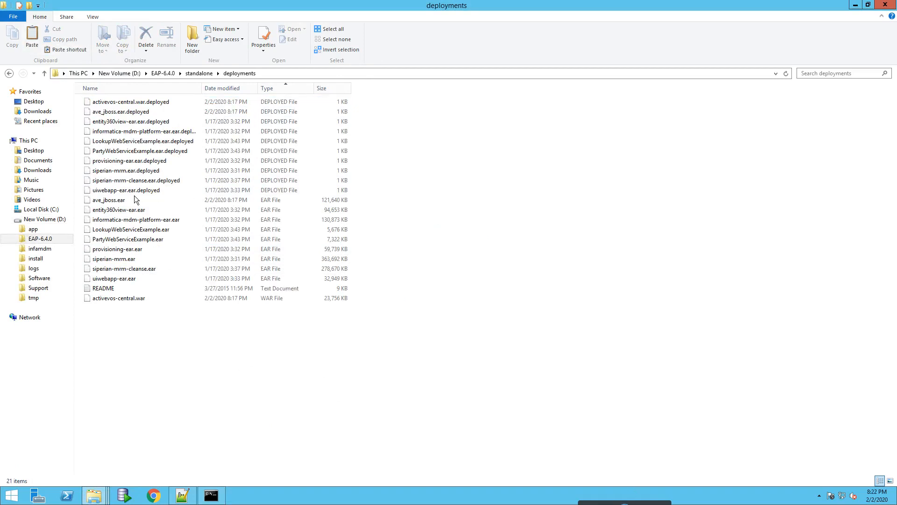
pyautogui.click(130, 101)
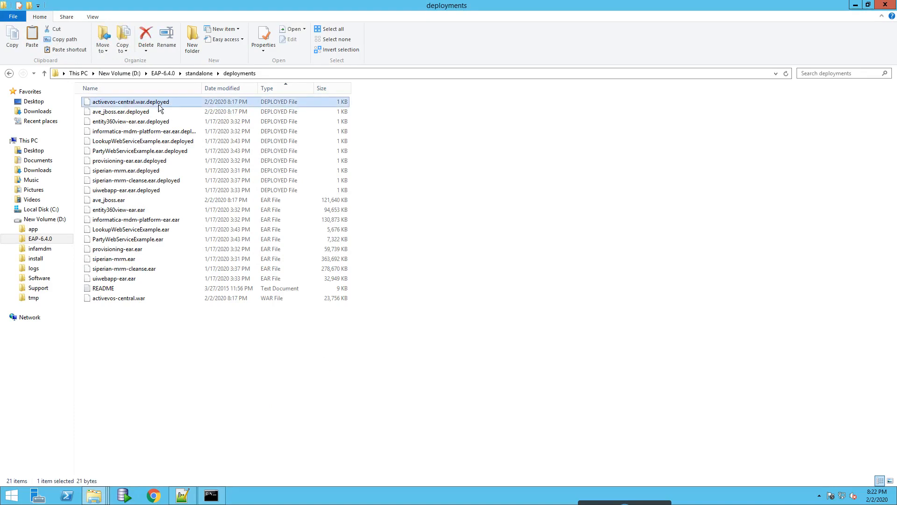
pyautogui.moveTo(401, 165)
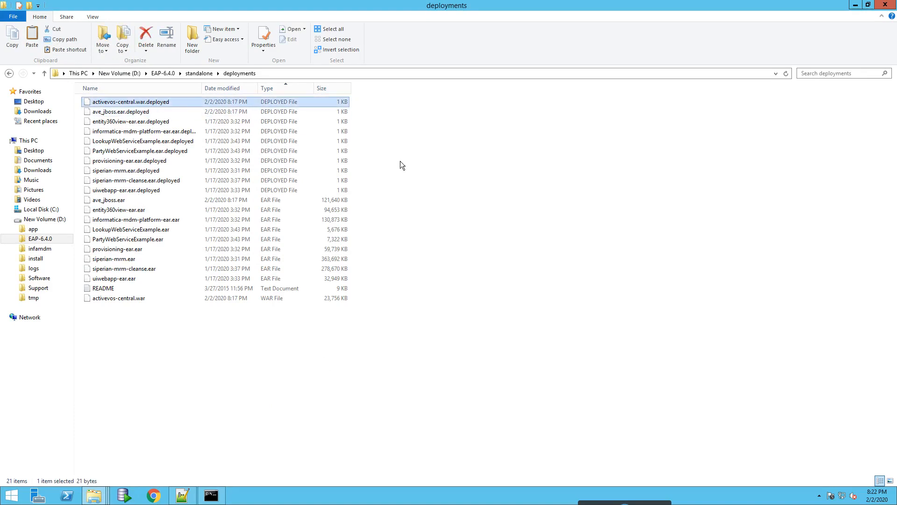
pyautogui.moveTo(570, 294)
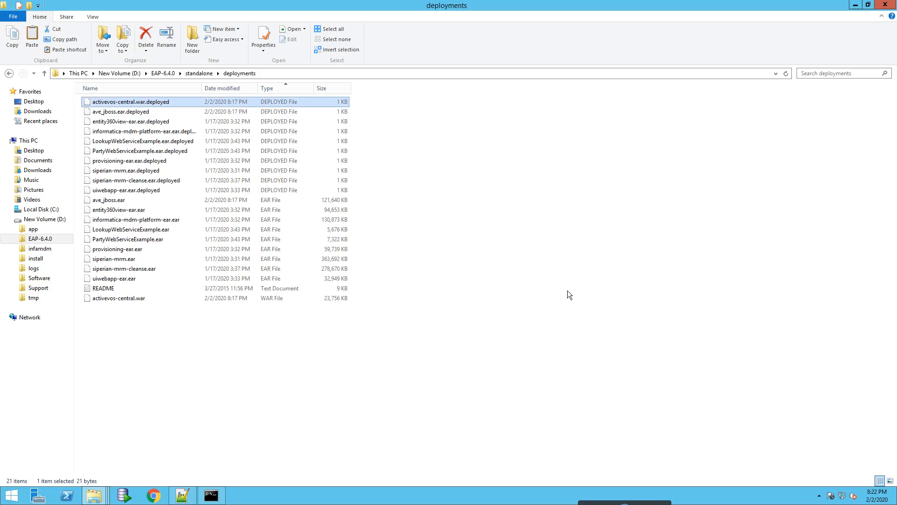